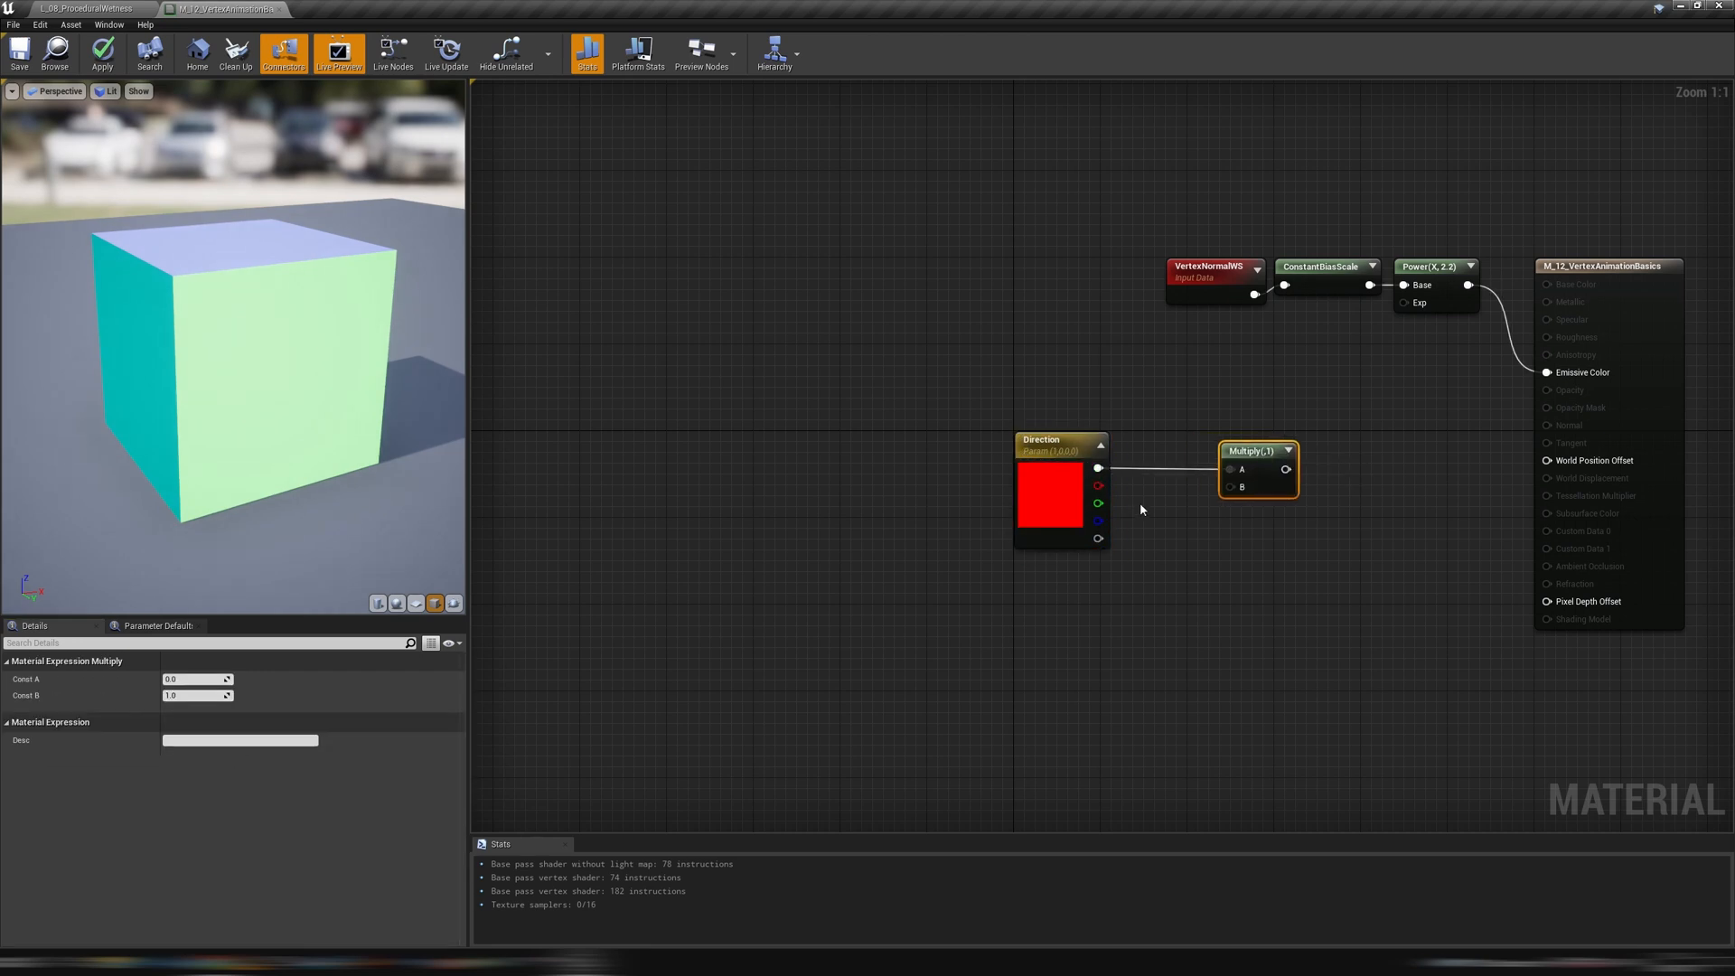
# Add a Units scalar parameter of 200 multiplying Direction into World Position Offset, then adjust Direction's R value
pyautogui.click(1151, 490)
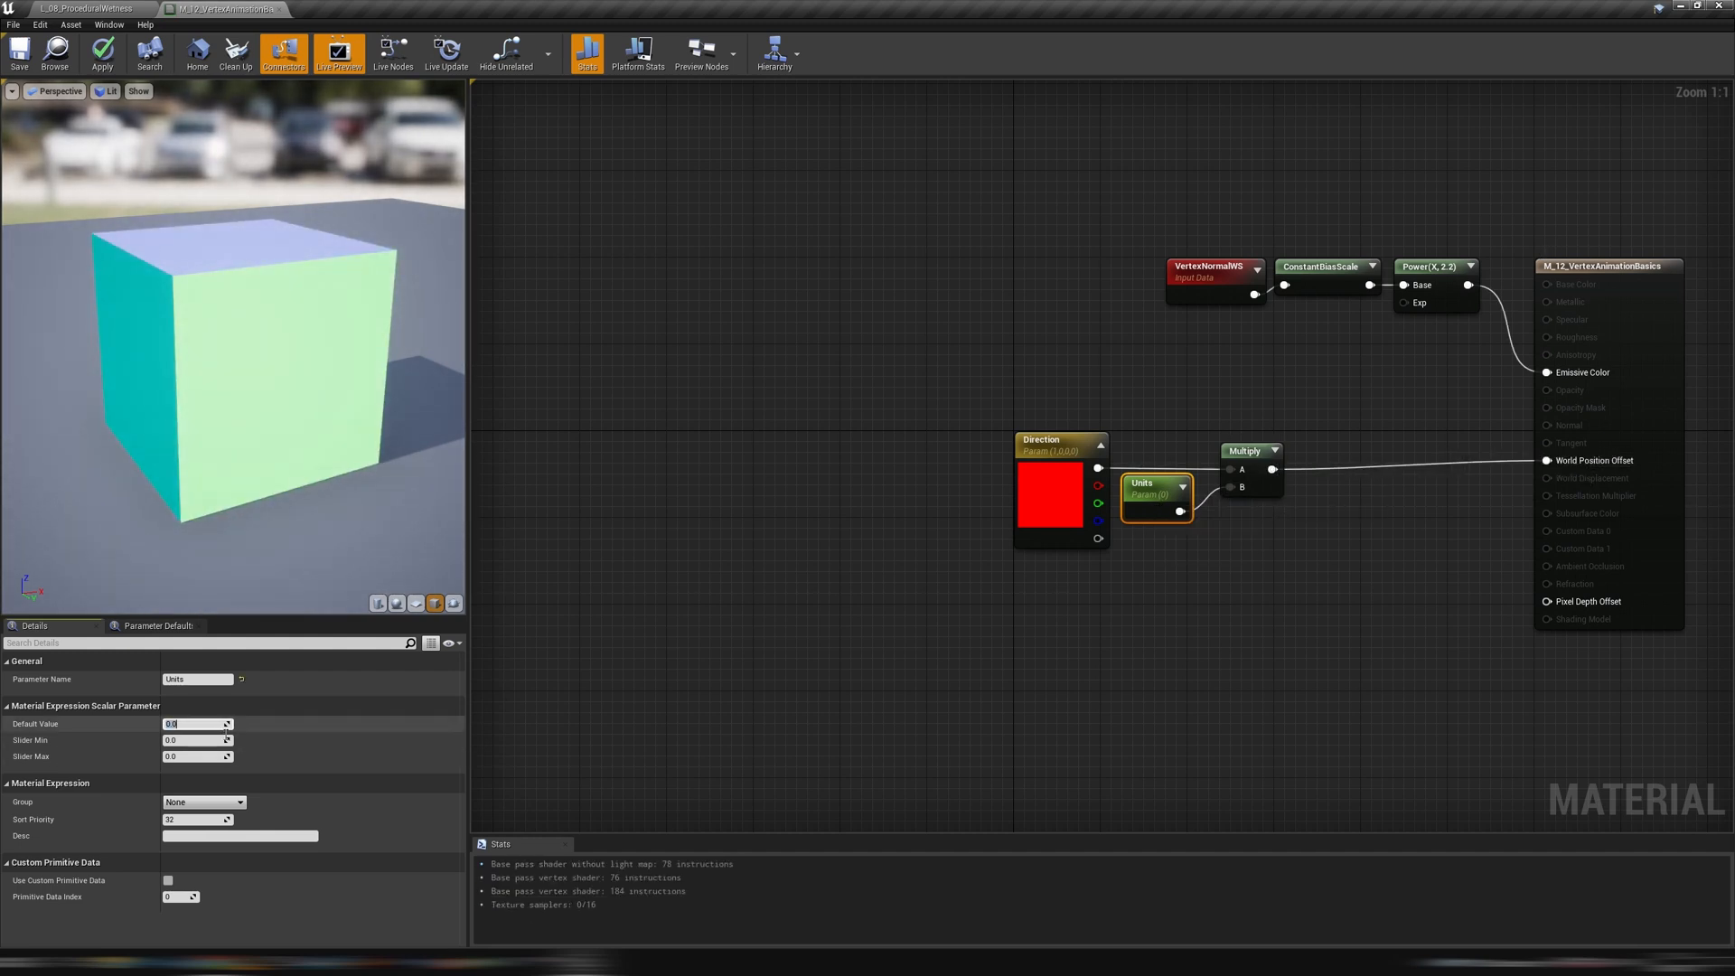
pyautogui.write('200')
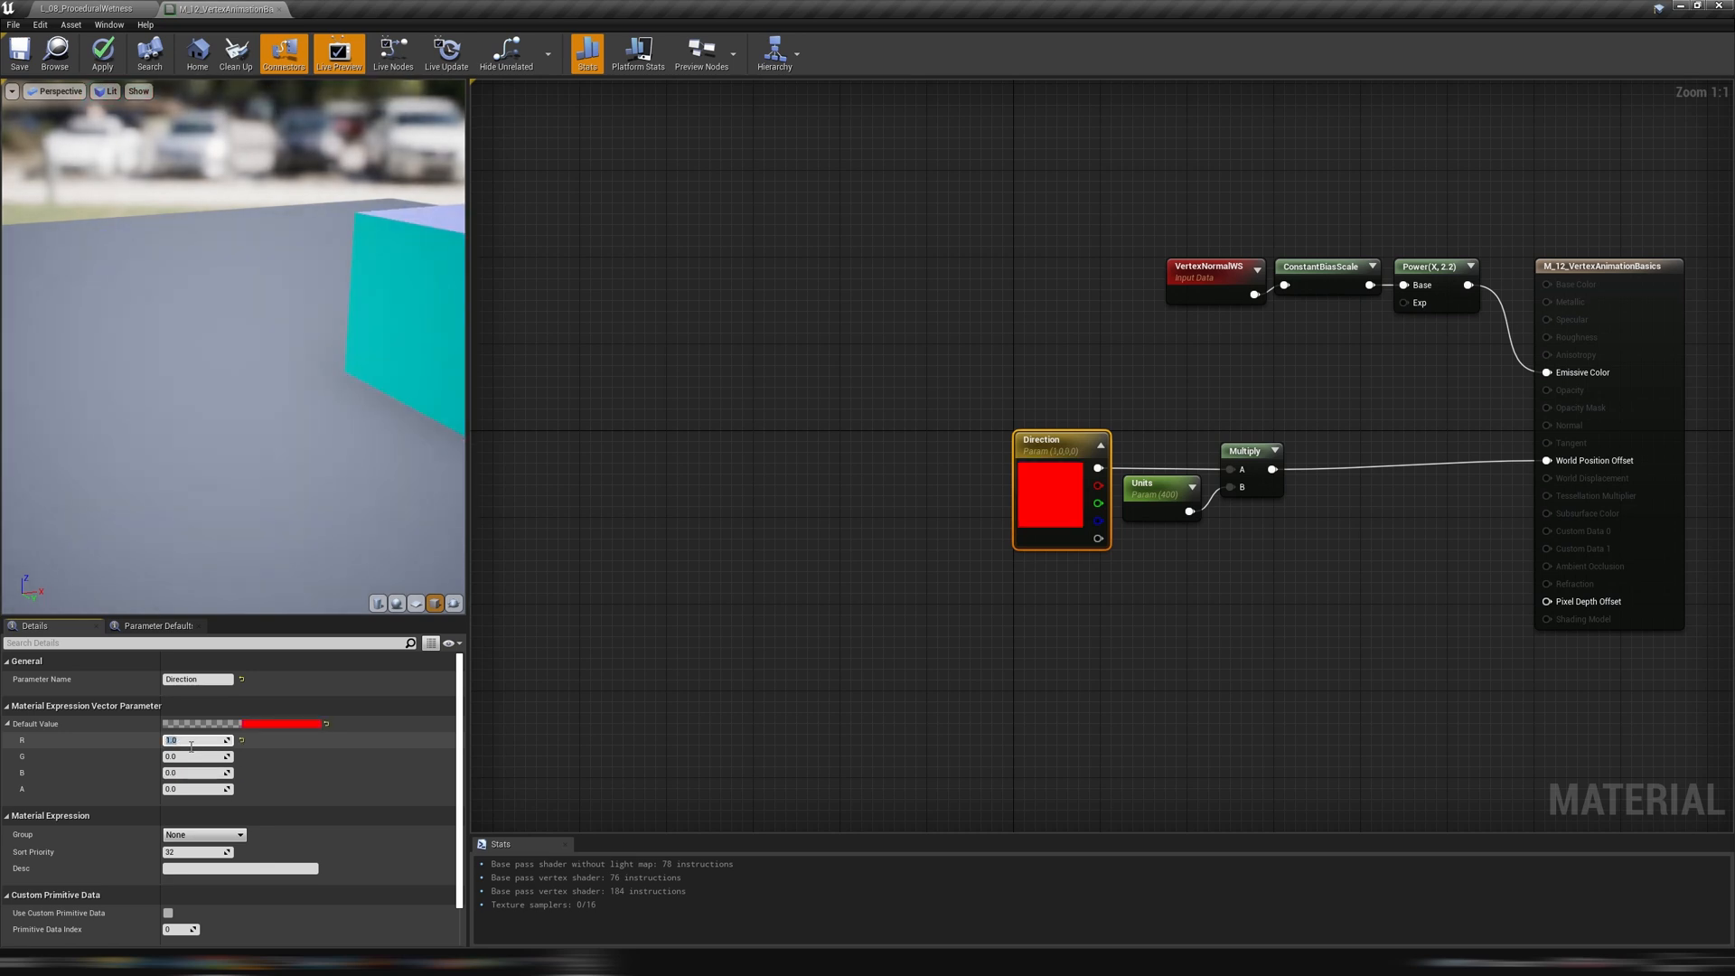
pyautogui.click(1155, 486)
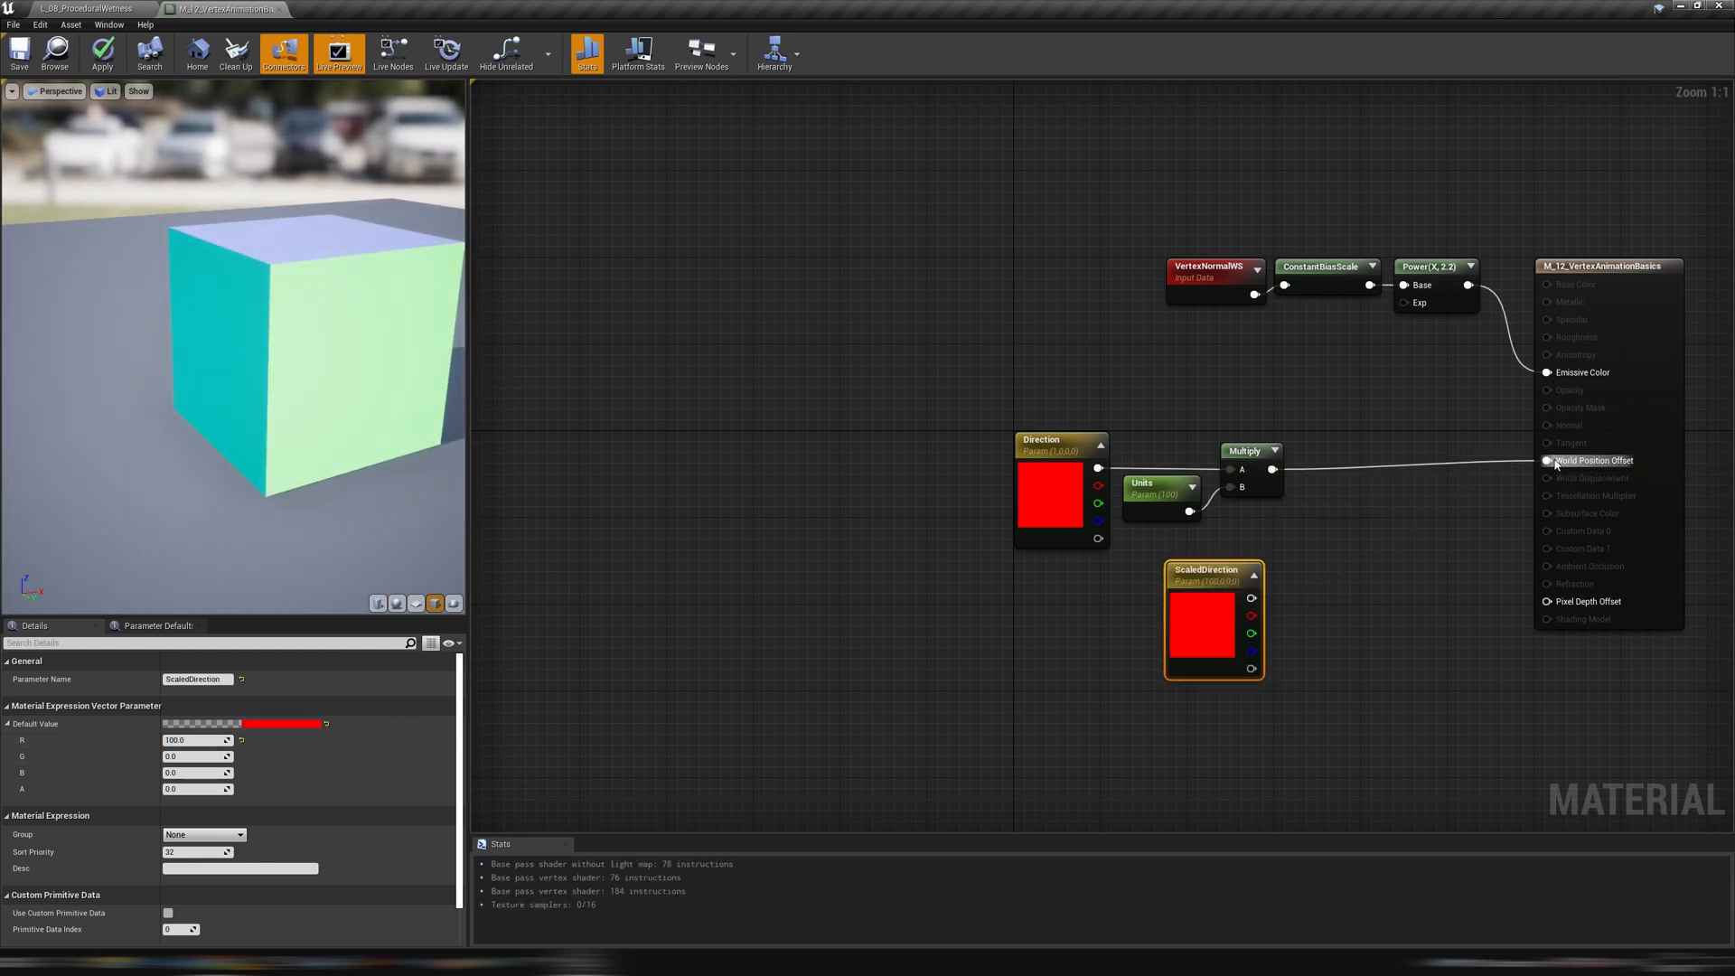
pyautogui.moveTo(1174, 682)
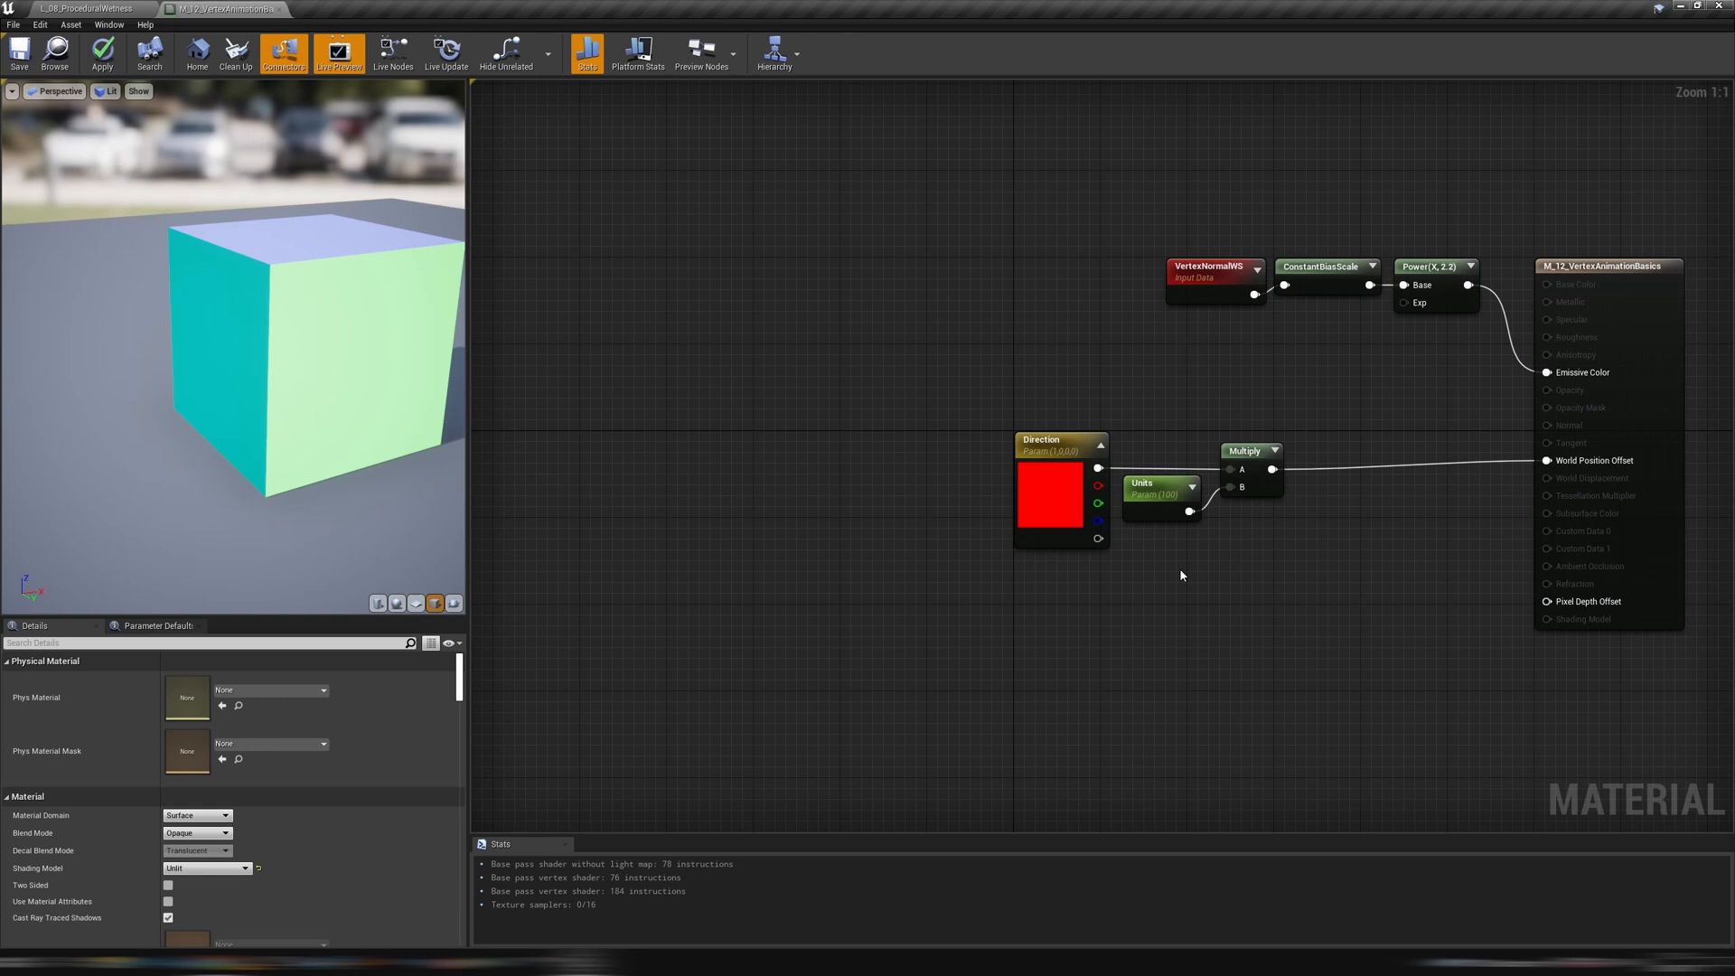
# Preview on the mannequin and offset vertices by world position minus object position scaled by Scale
pyautogui.click(452, 604)
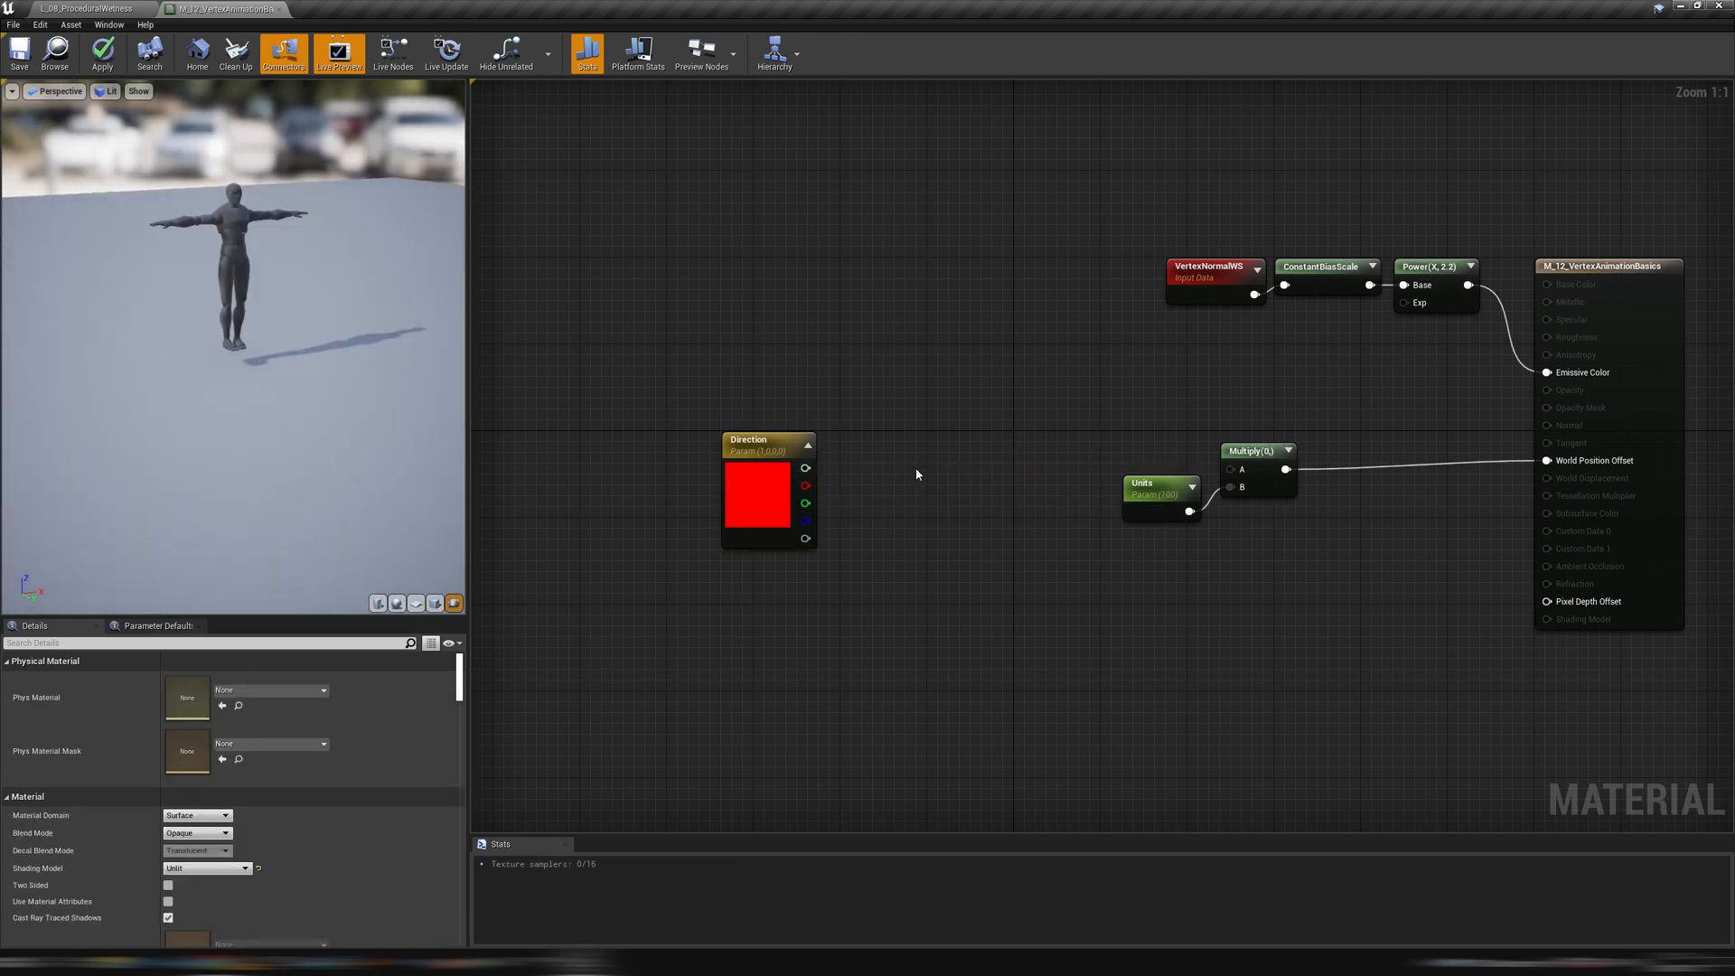
pyautogui.click(1002, 441)
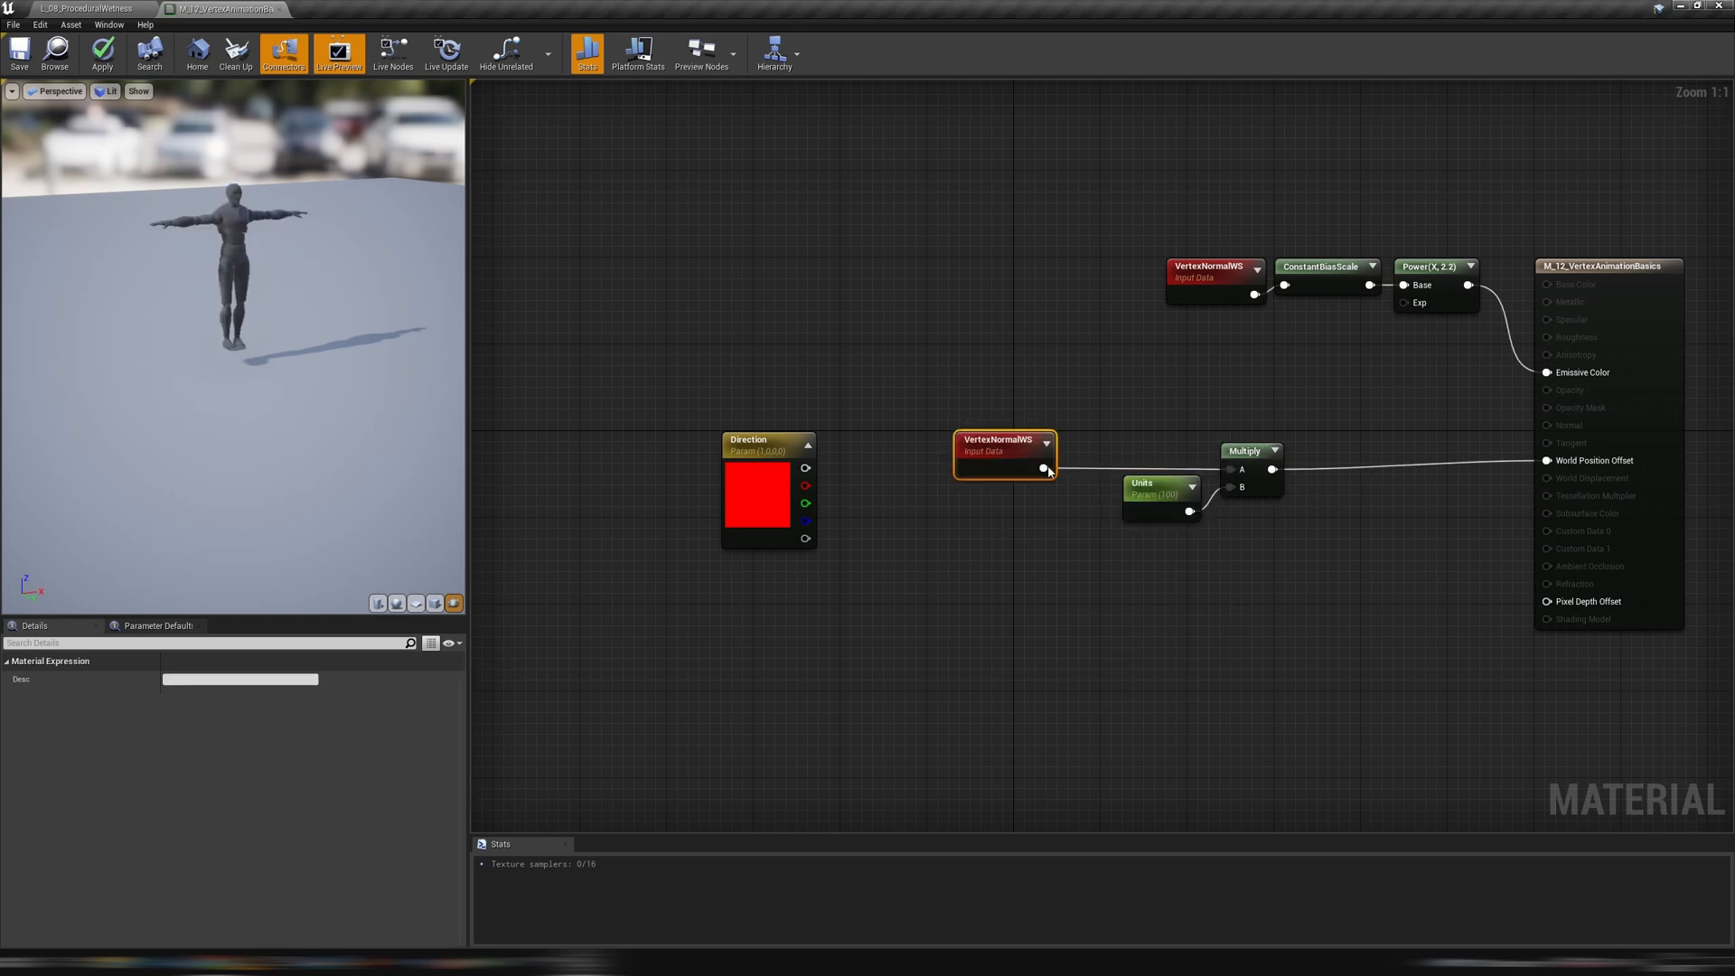
pyautogui.click(1157, 488)
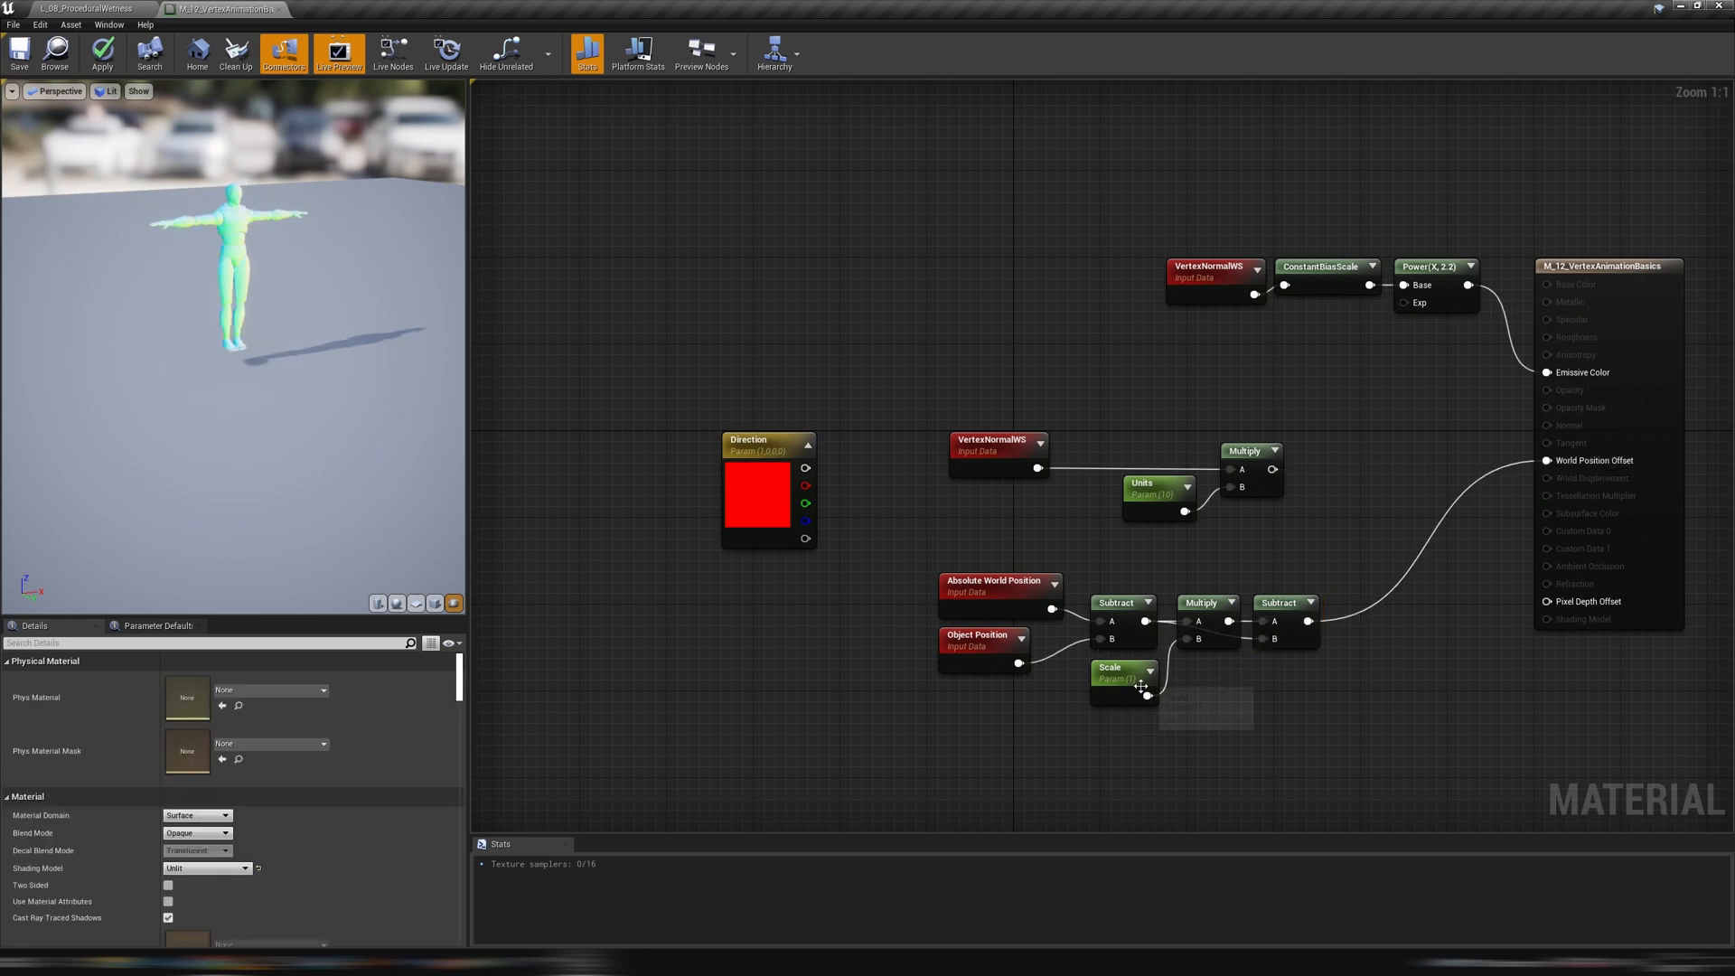
# Delete the Subtract/Scale chain and add a Distance node fed by Absolute World Position and Object Position
pyautogui.click(1123, 674)
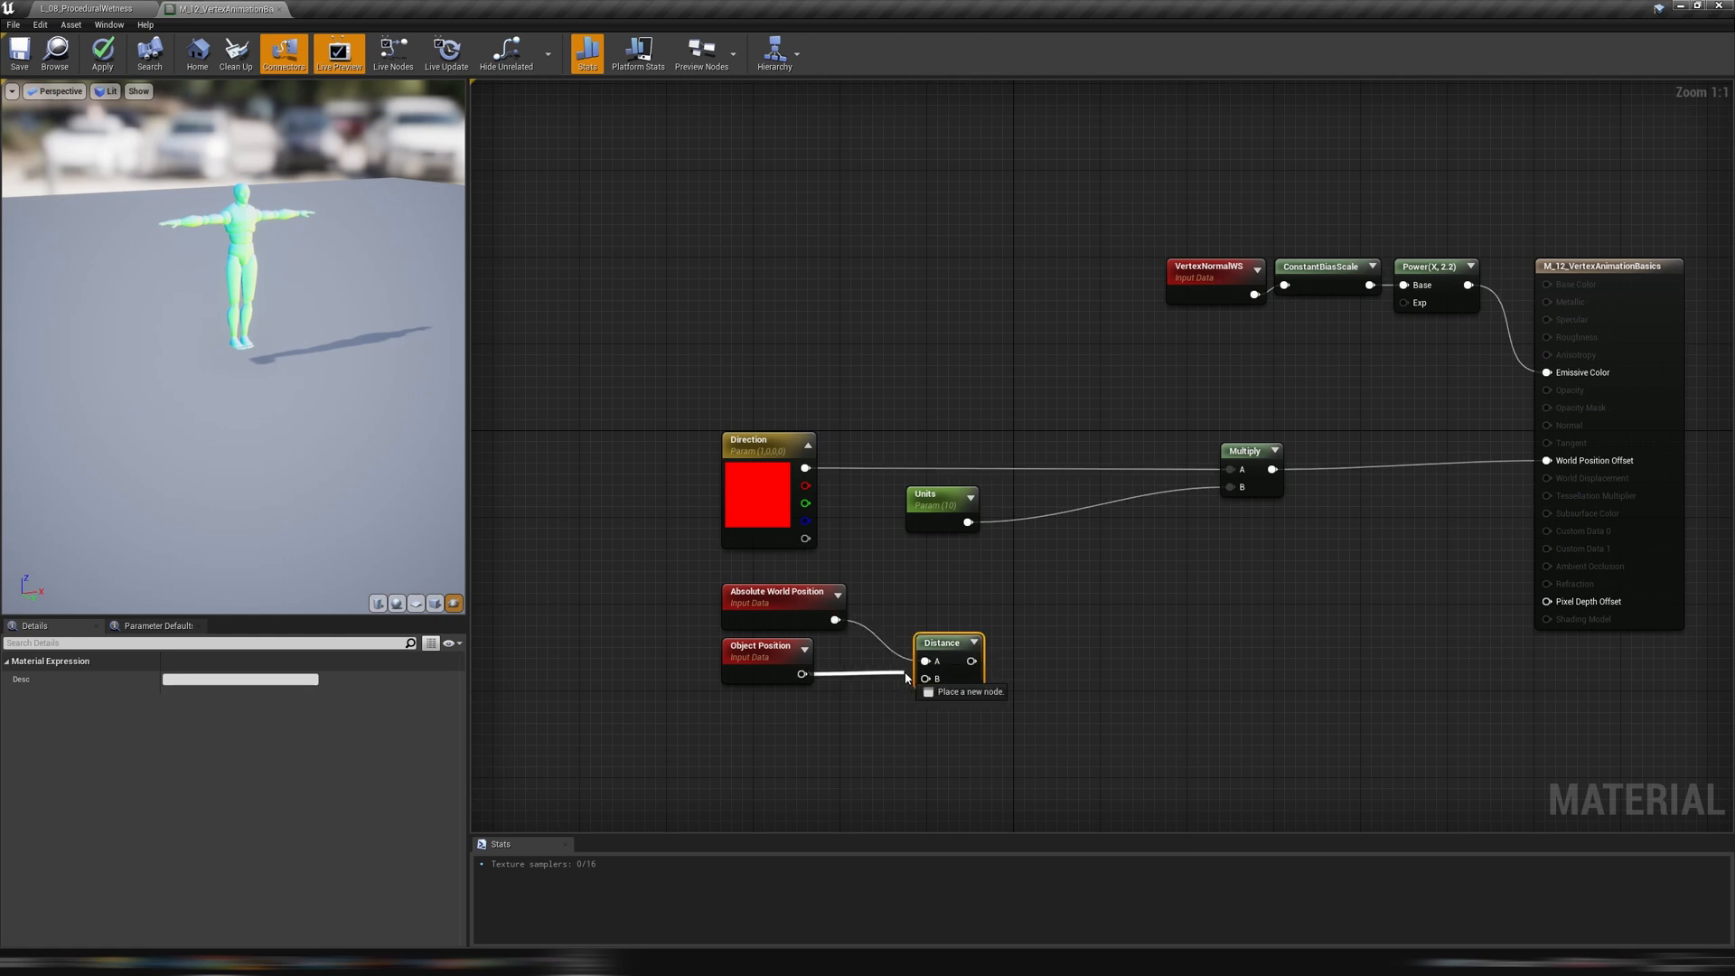
# Feed Object Position into Distance, scale it into the offset multiply, set Direction to green and Units to -250
pyautogui.click(973, 693)
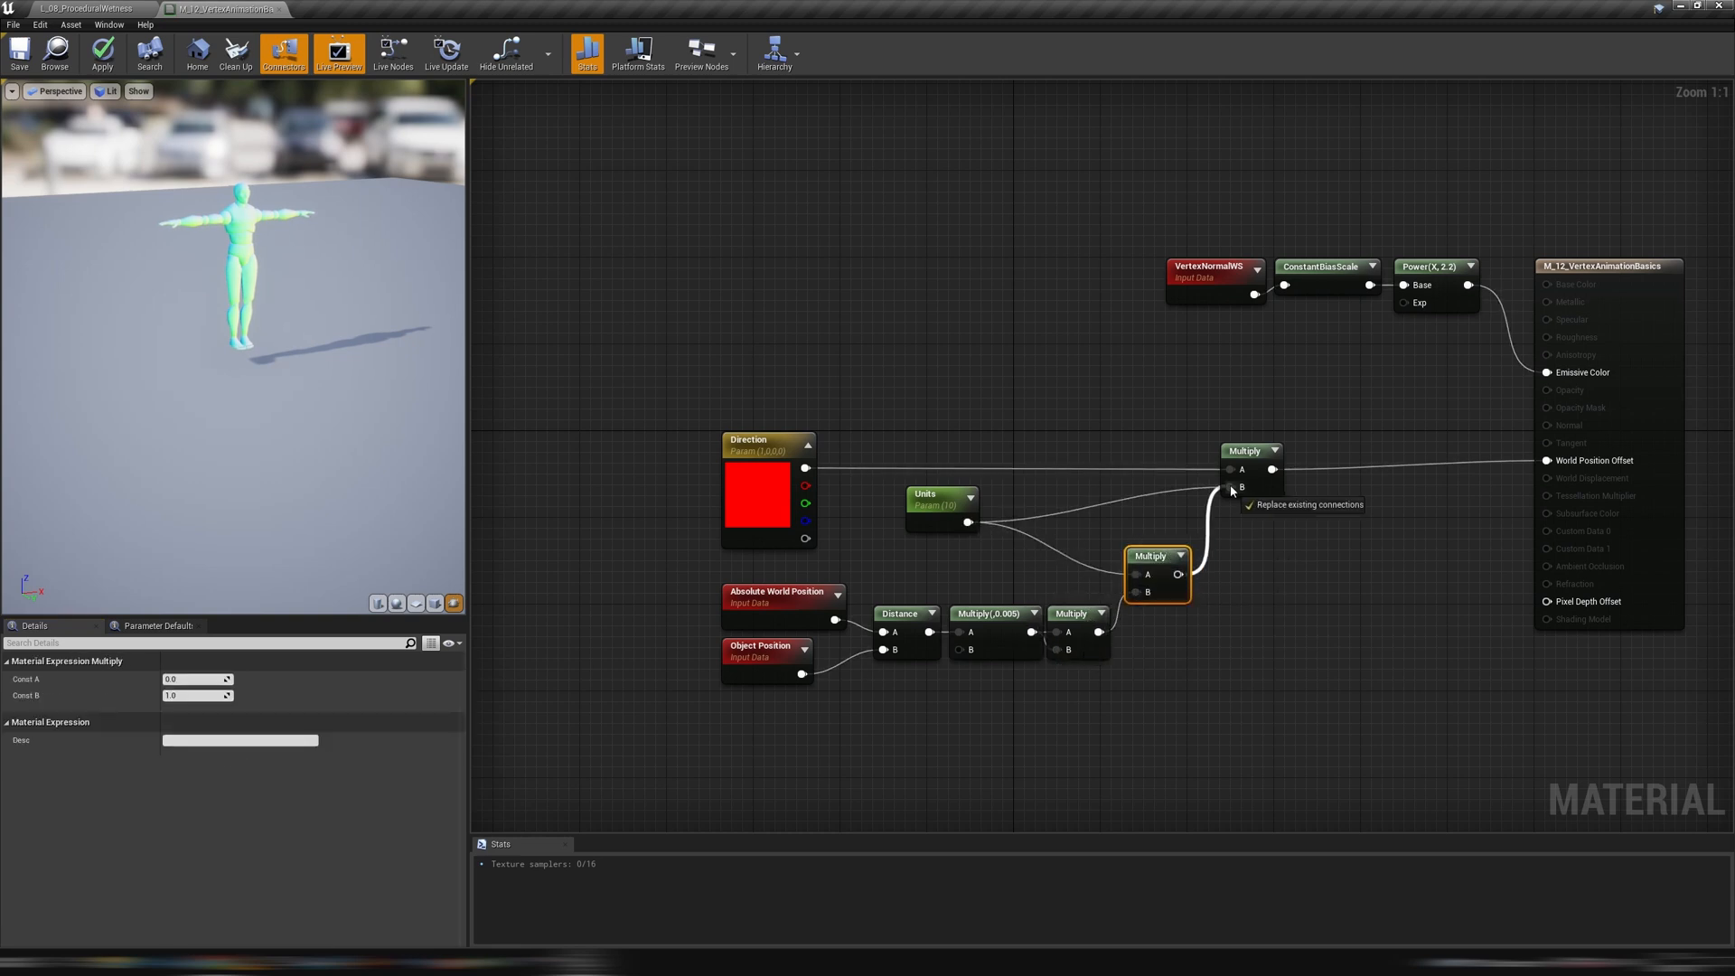
pyautogui.click(1037, 542)
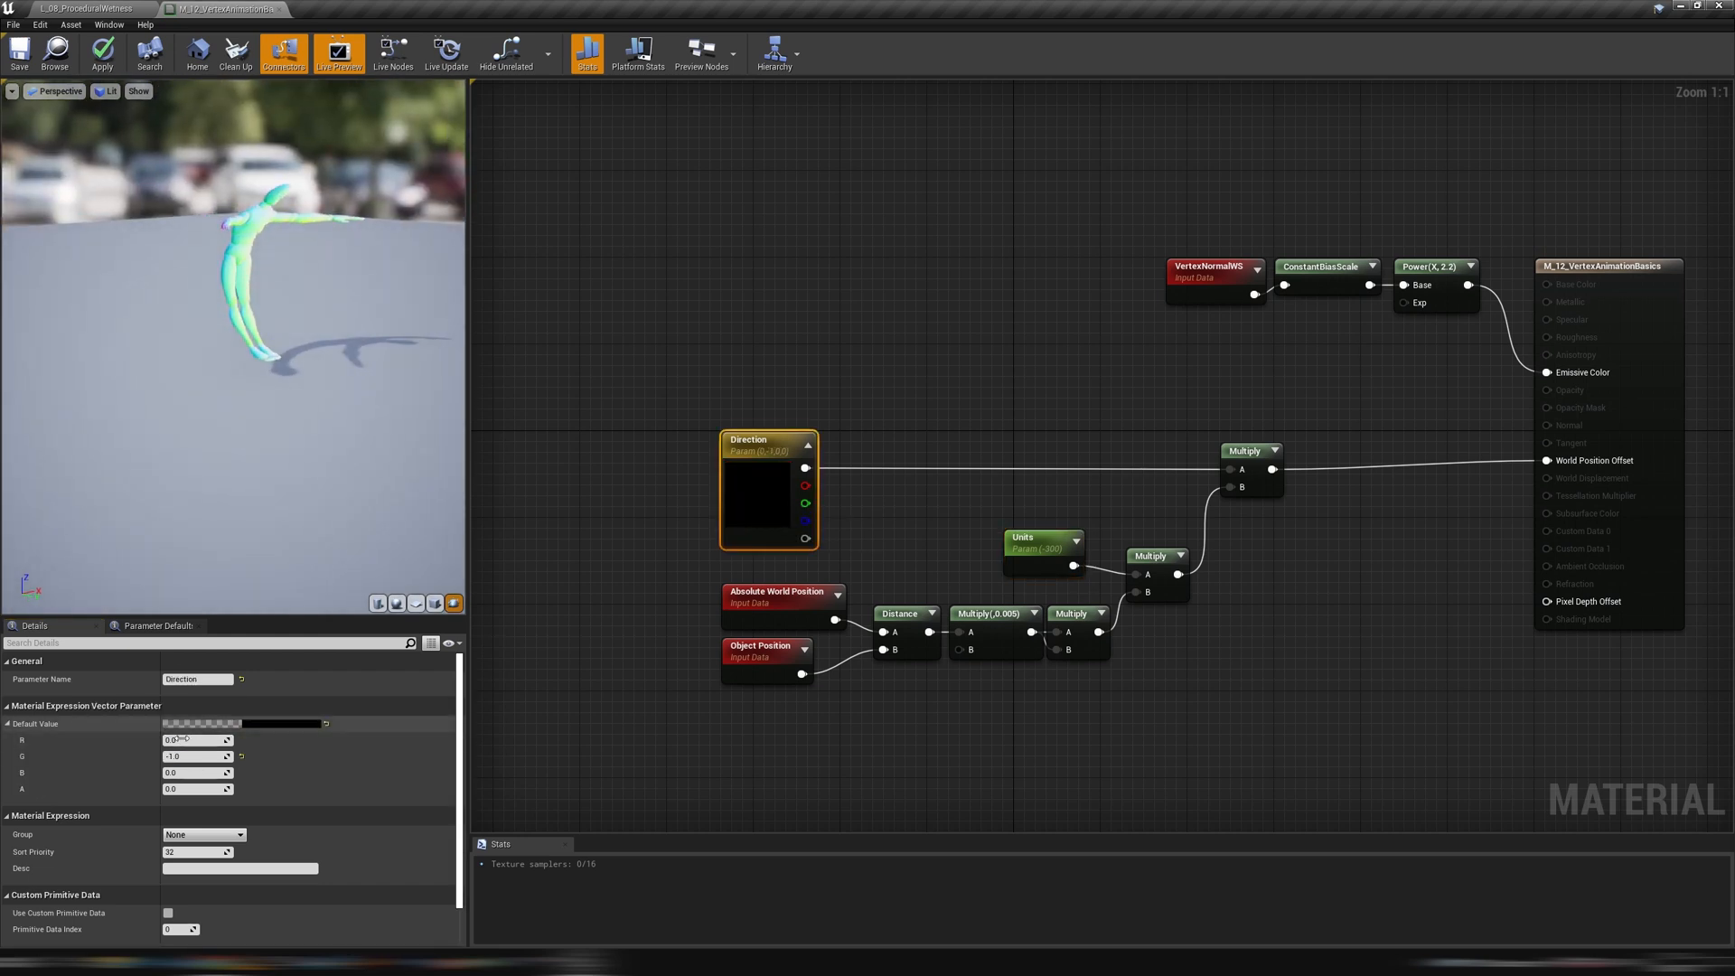
pyautogui.click(1041, 548)
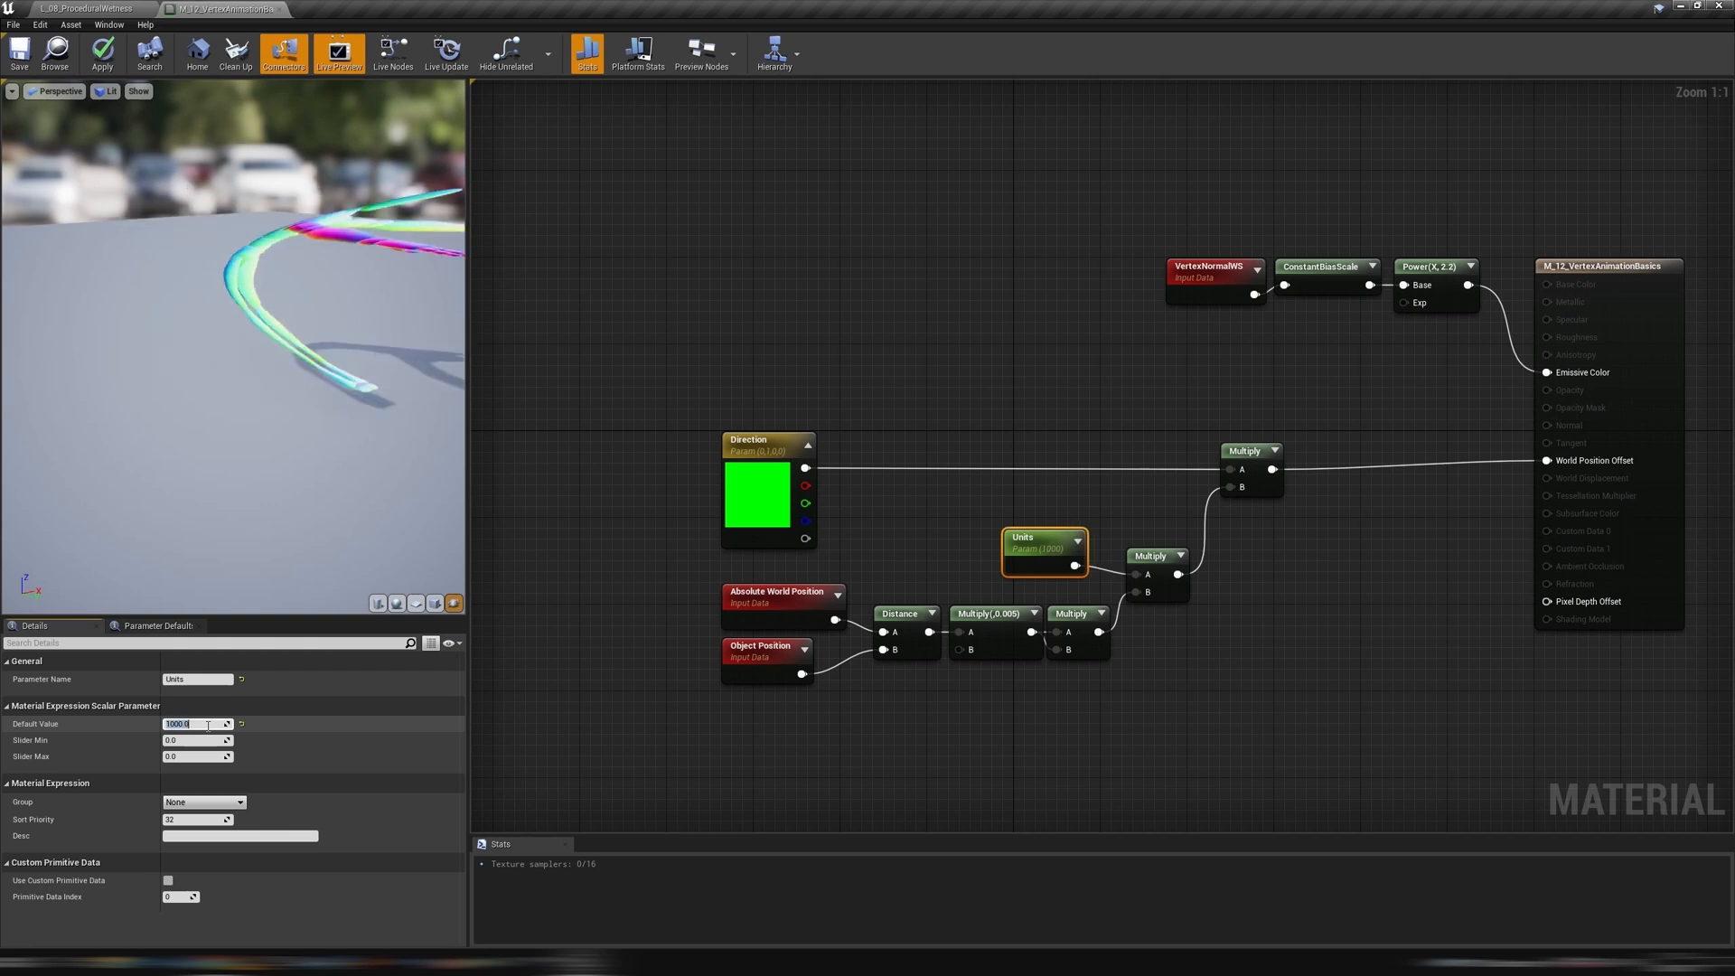
pyautogui.write('-250')
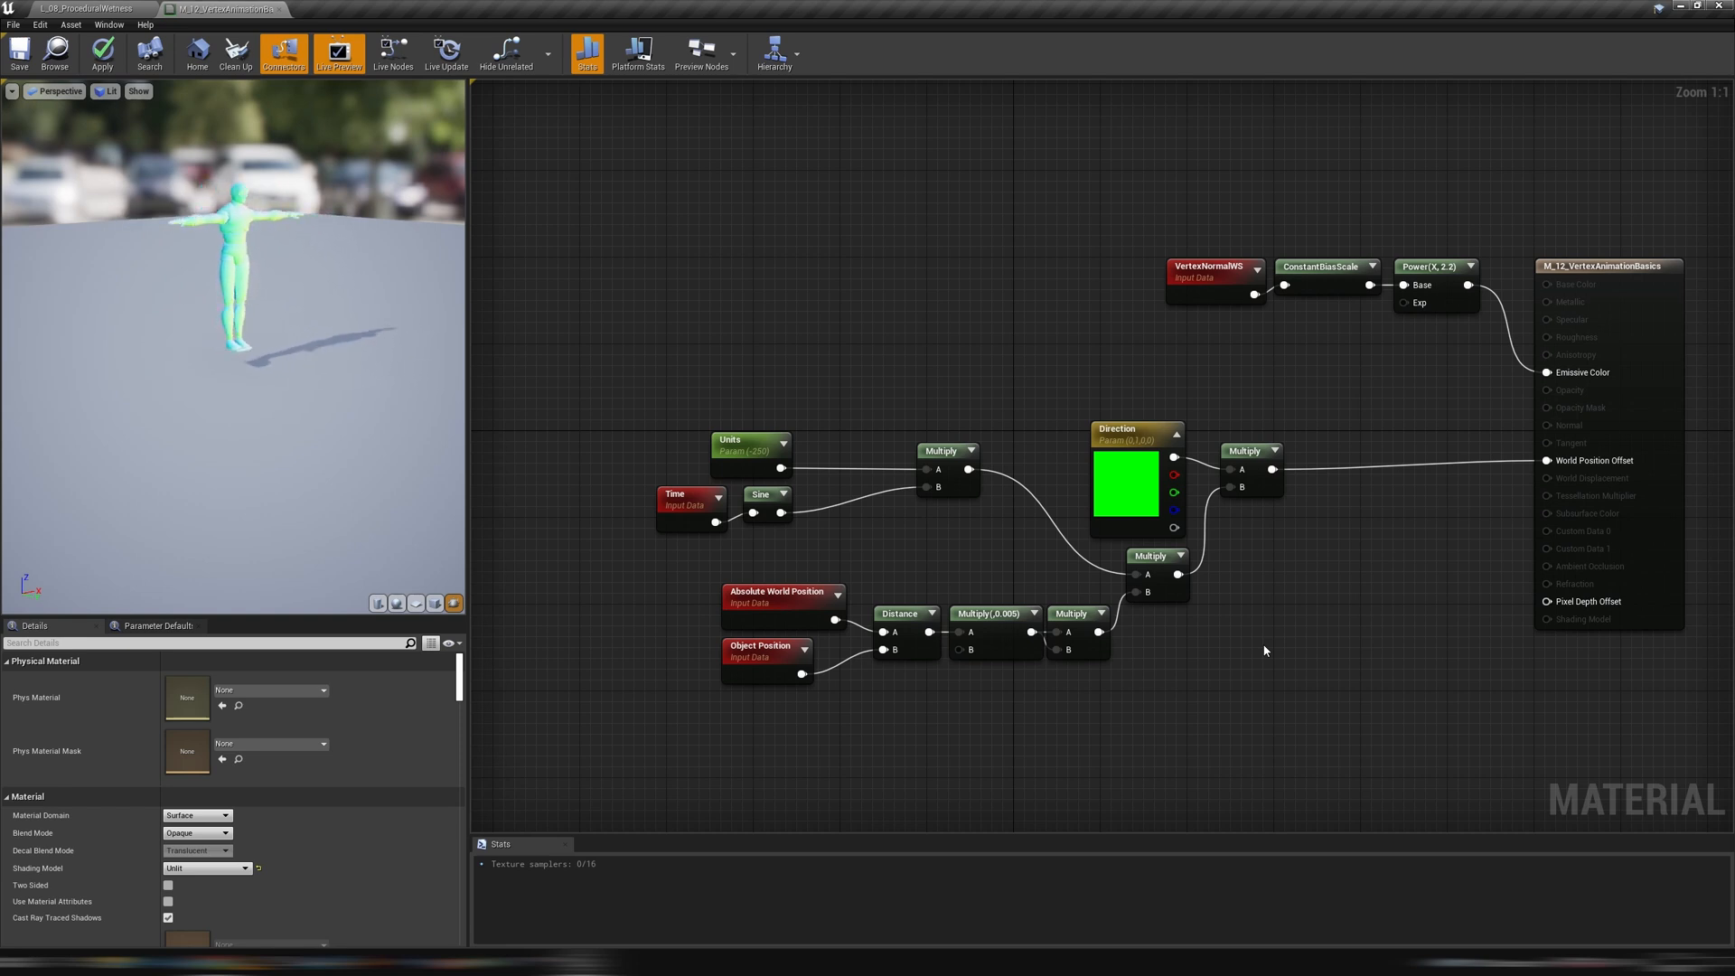
# Remove the Distance falloff and point Direction along blue so the sine lifts the mannequin
pyautogui.click(780, 499)
pyautogui.write('abs')
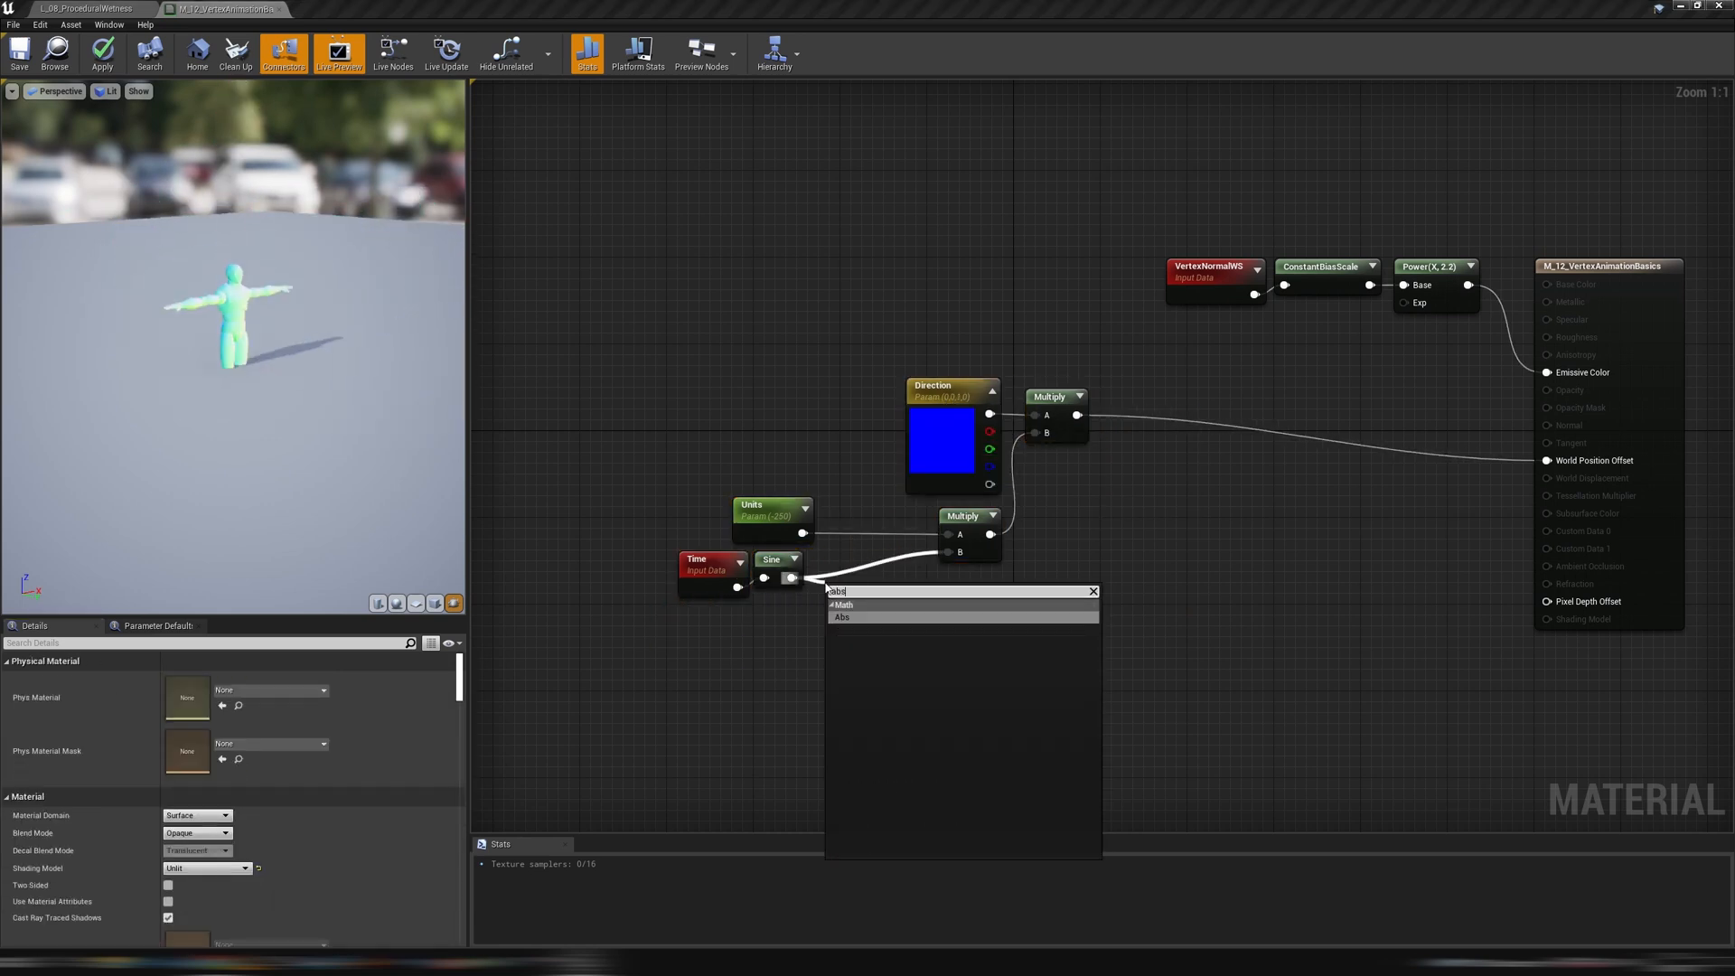
# Insert an Abs node between Sine and Multiply and edit the Units default value
pyautogui.click(772, 512)
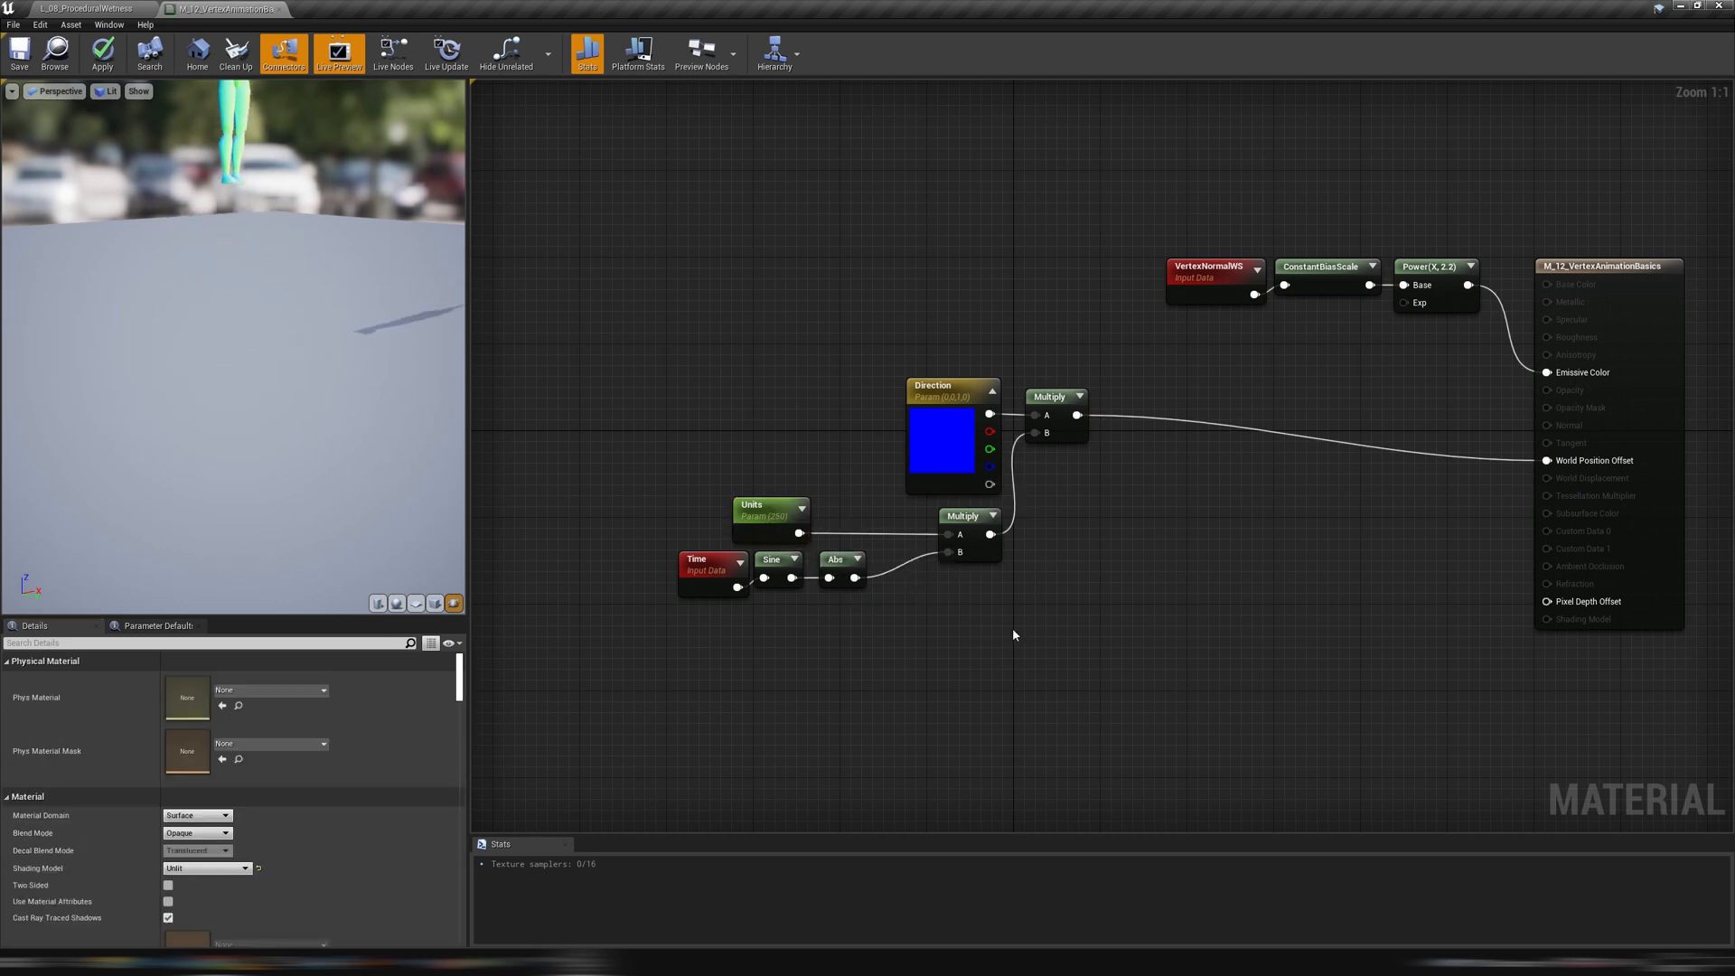
pyautogui.click(770, 511)
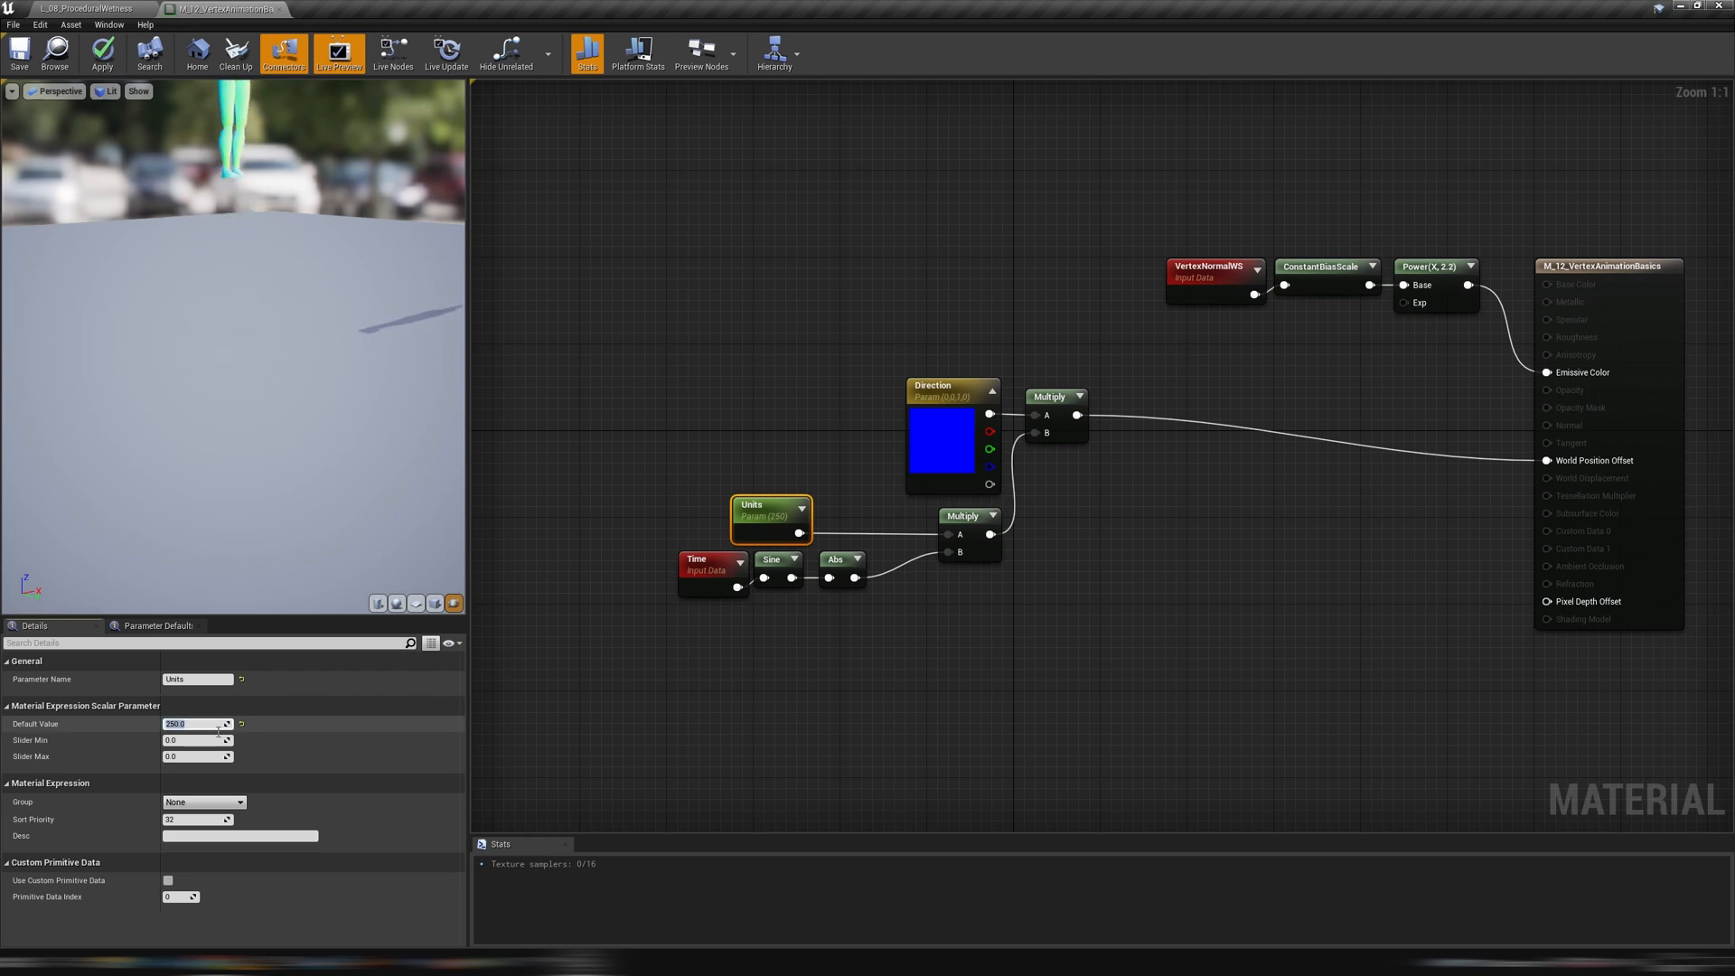
pyautogui.click(934, 631)
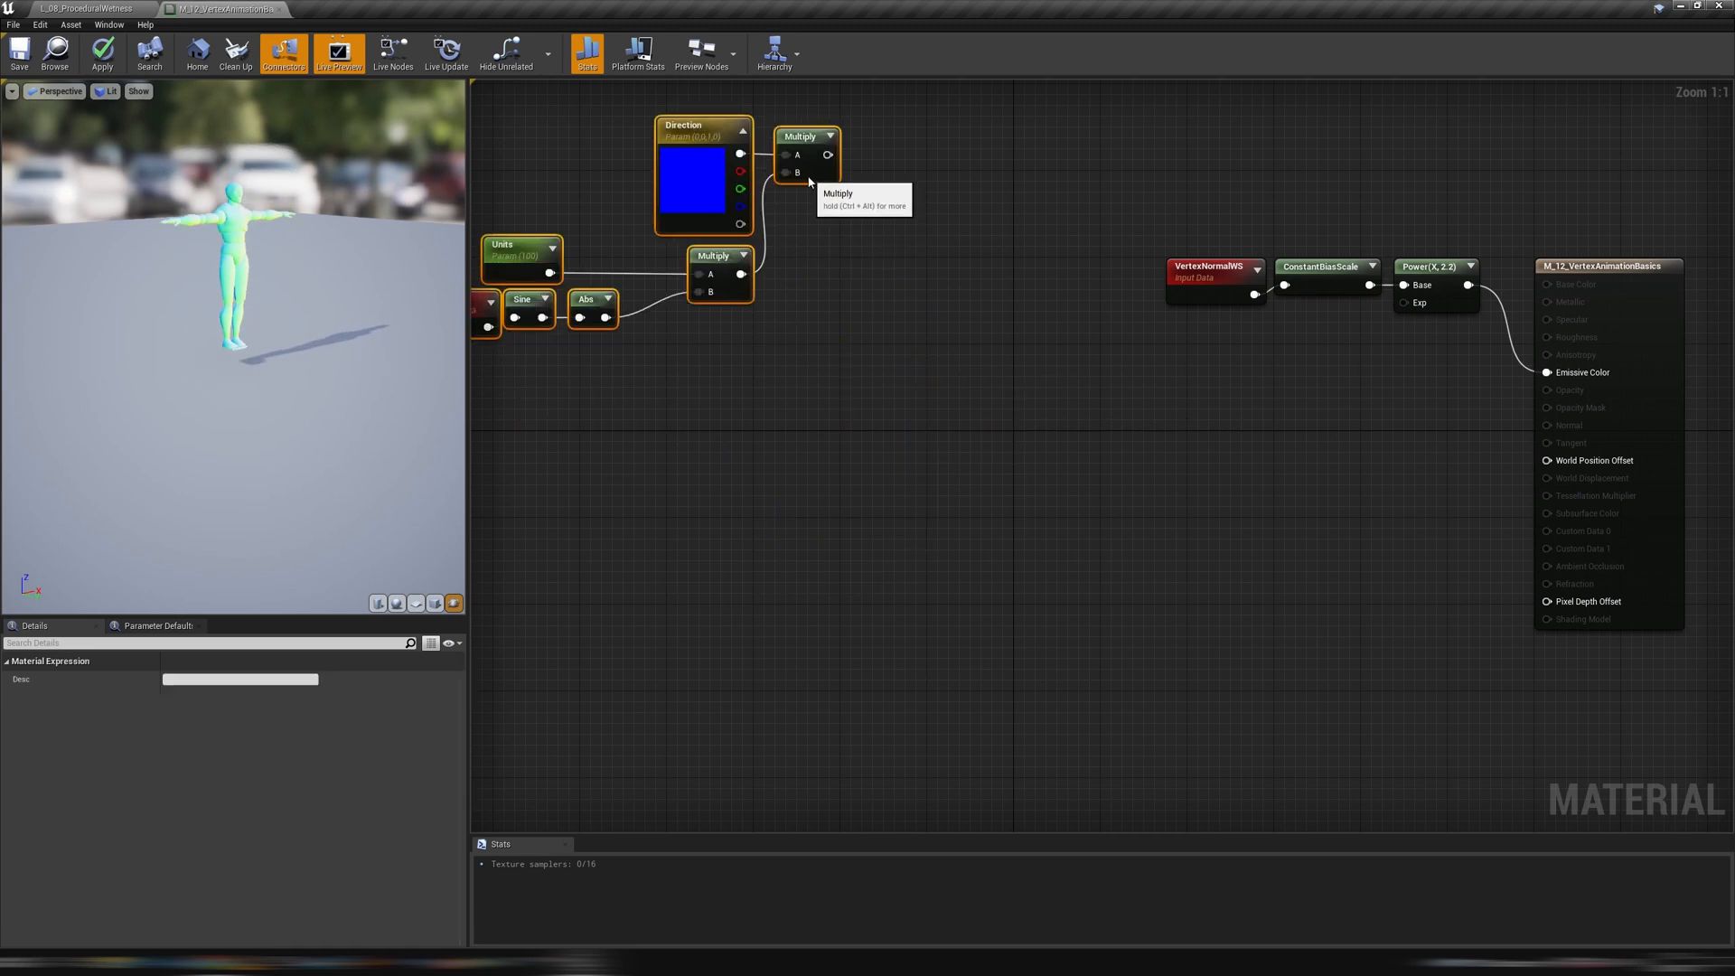
# Add both RotateAboutAxis outputs together and wire the sum into World Position Offset
pyautogui.click(938, 555)
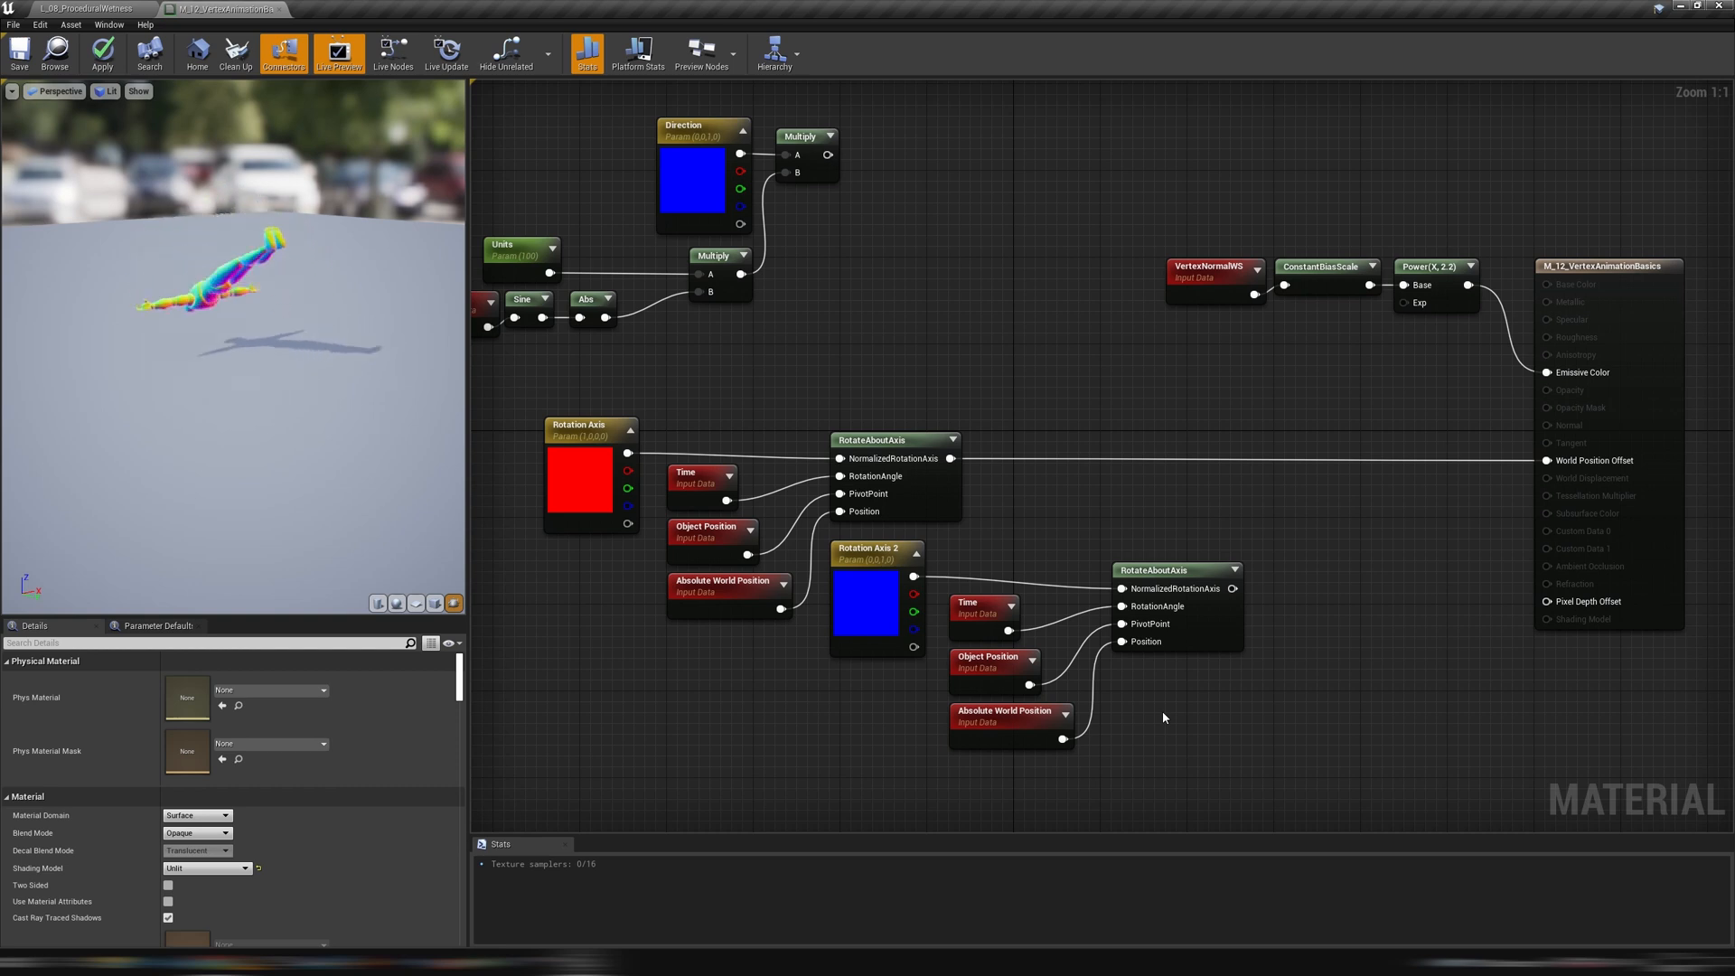
pyautogui.moveTo(1035, 505)
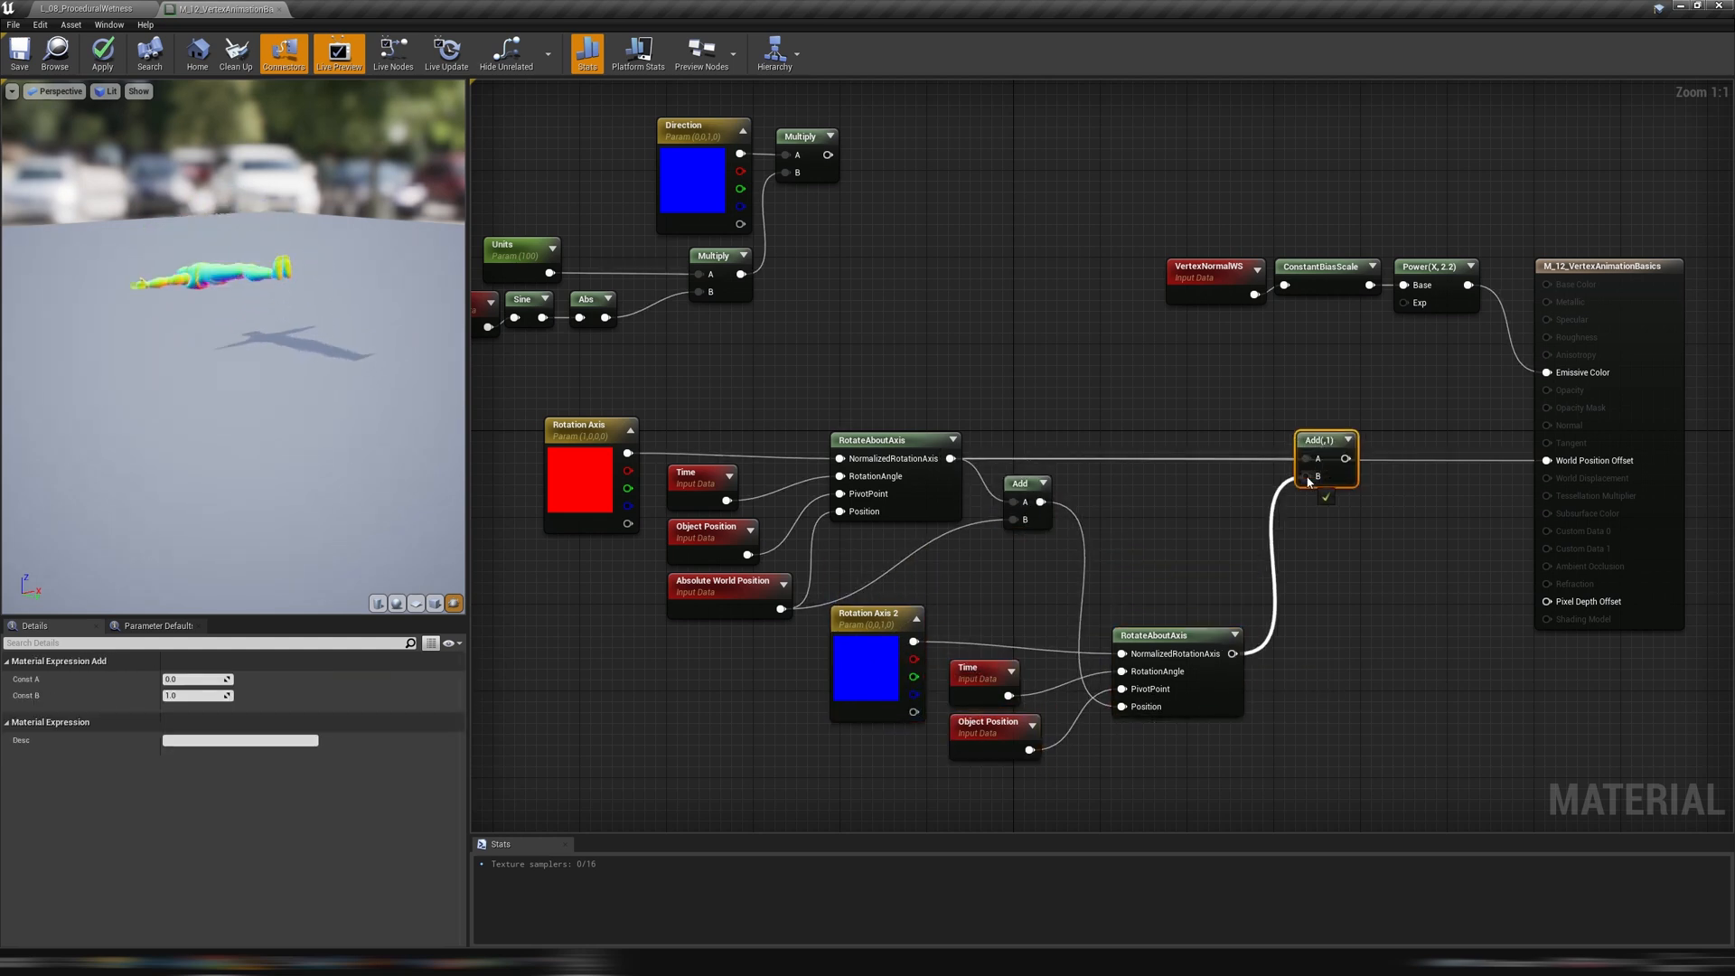
pyautogui.click(1377, 567)
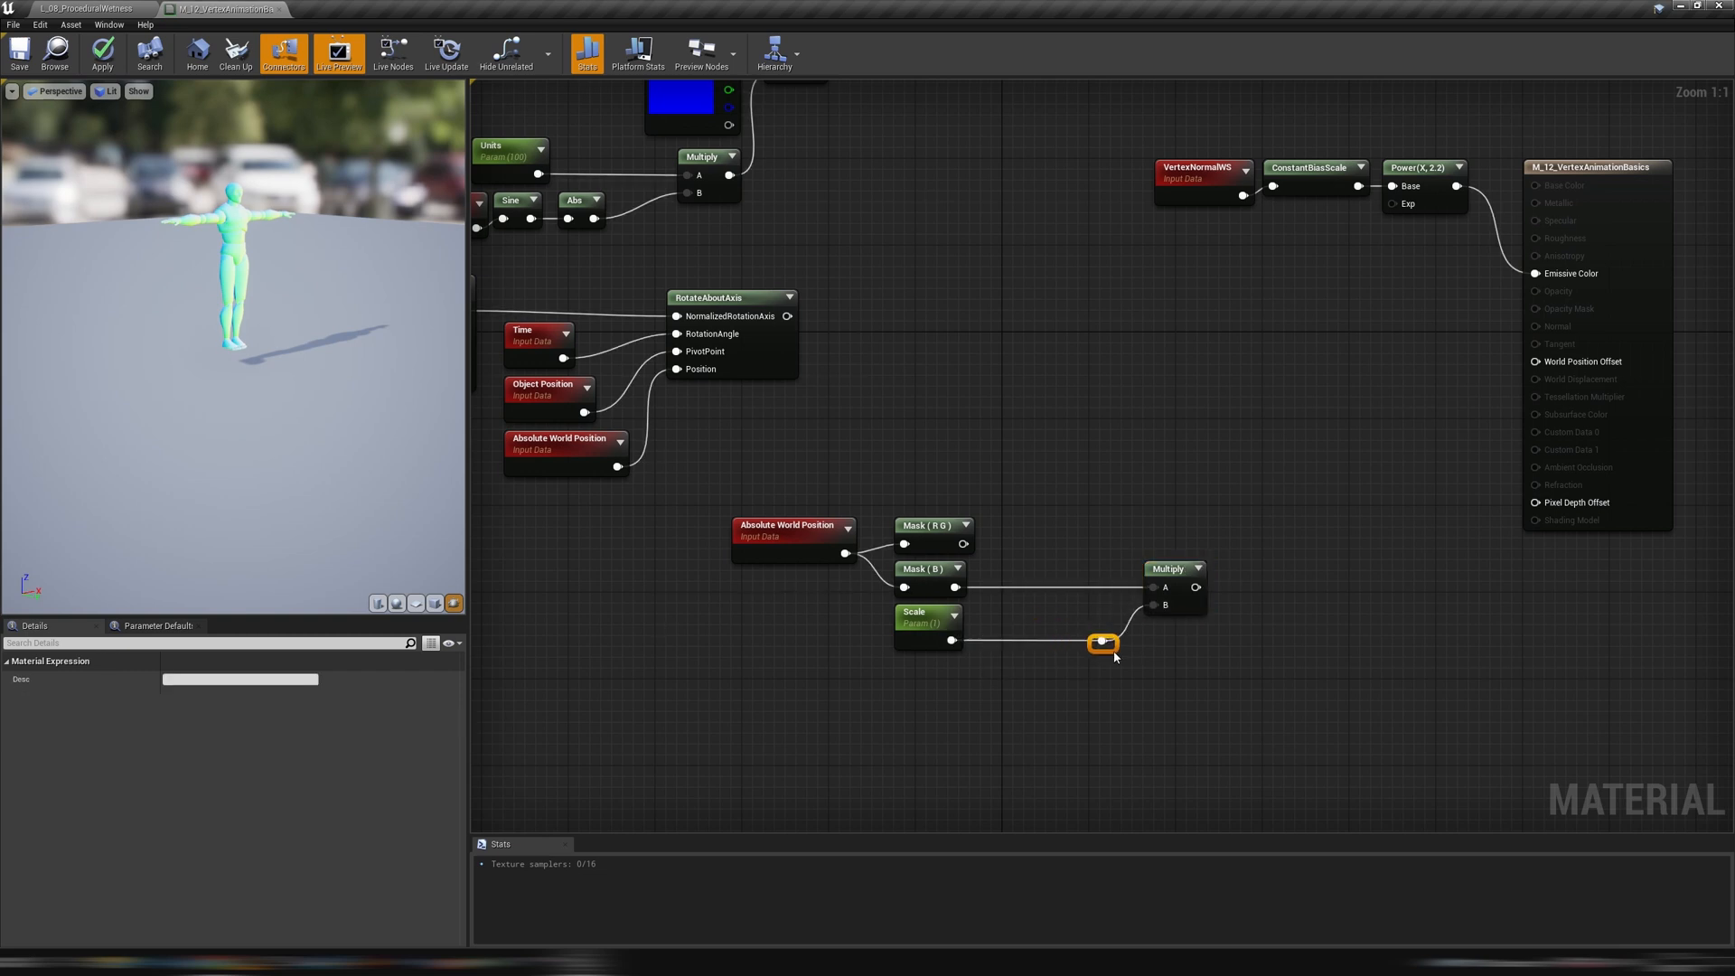
# Wire the Scale parameter into the squash Multiply and set its default value to 0.25
pyautogui.click(1103, 644)
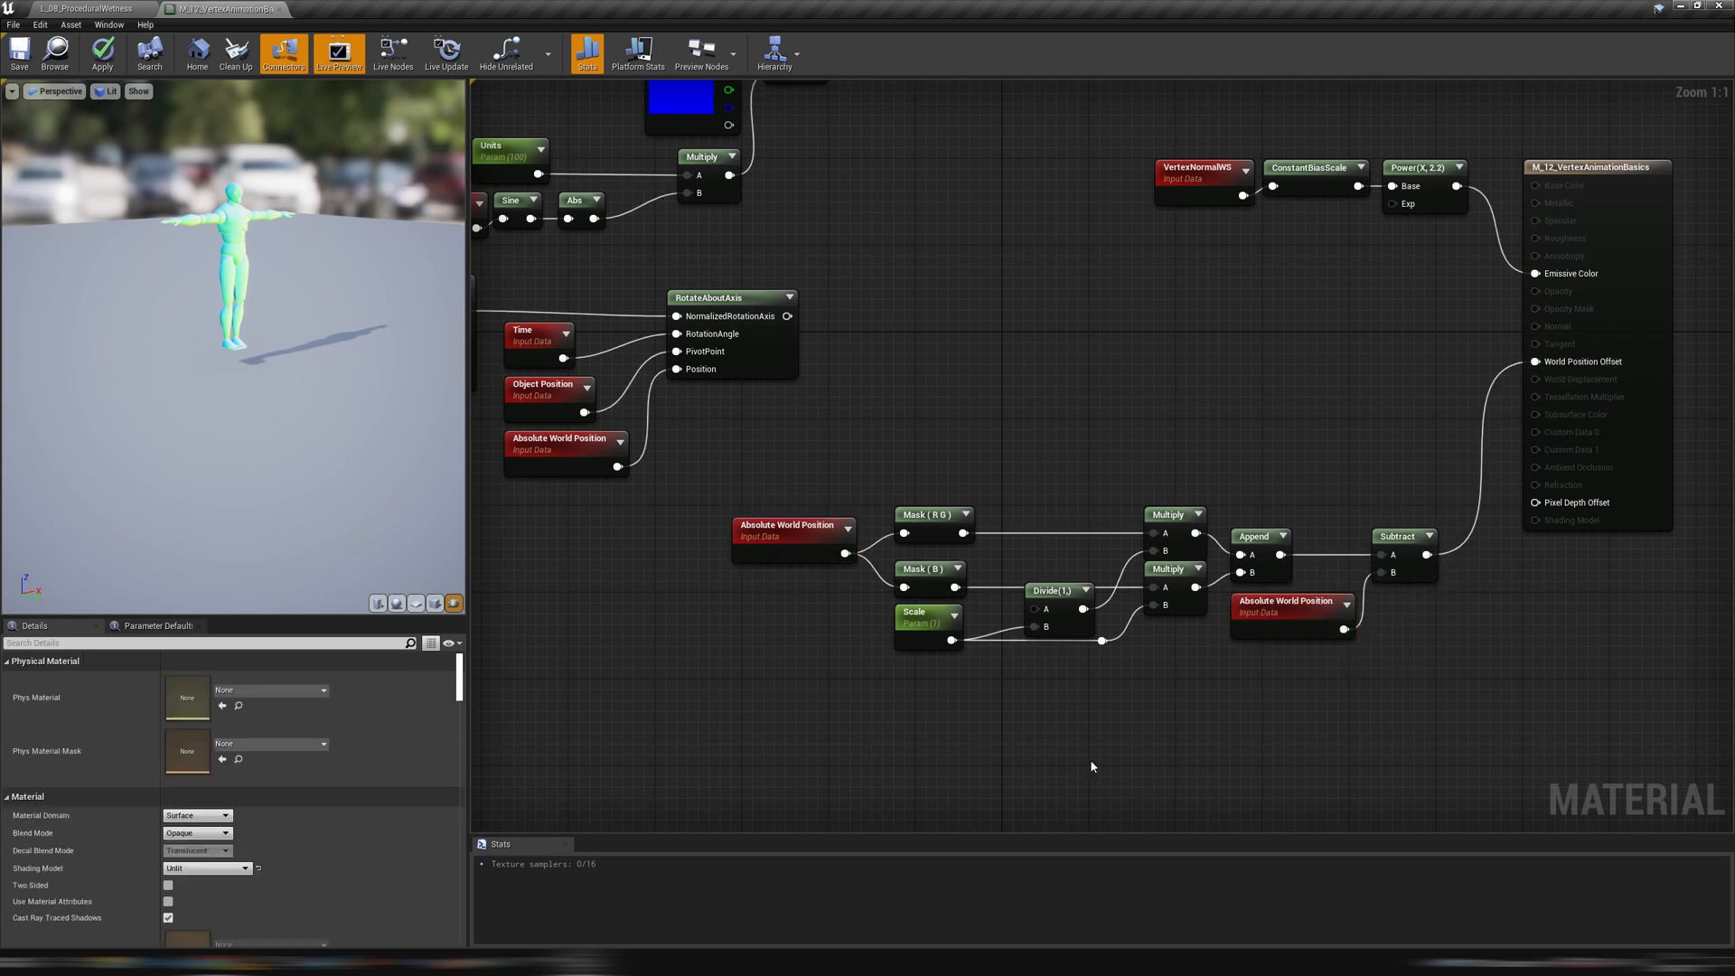
pyautogui.click(926, 615)
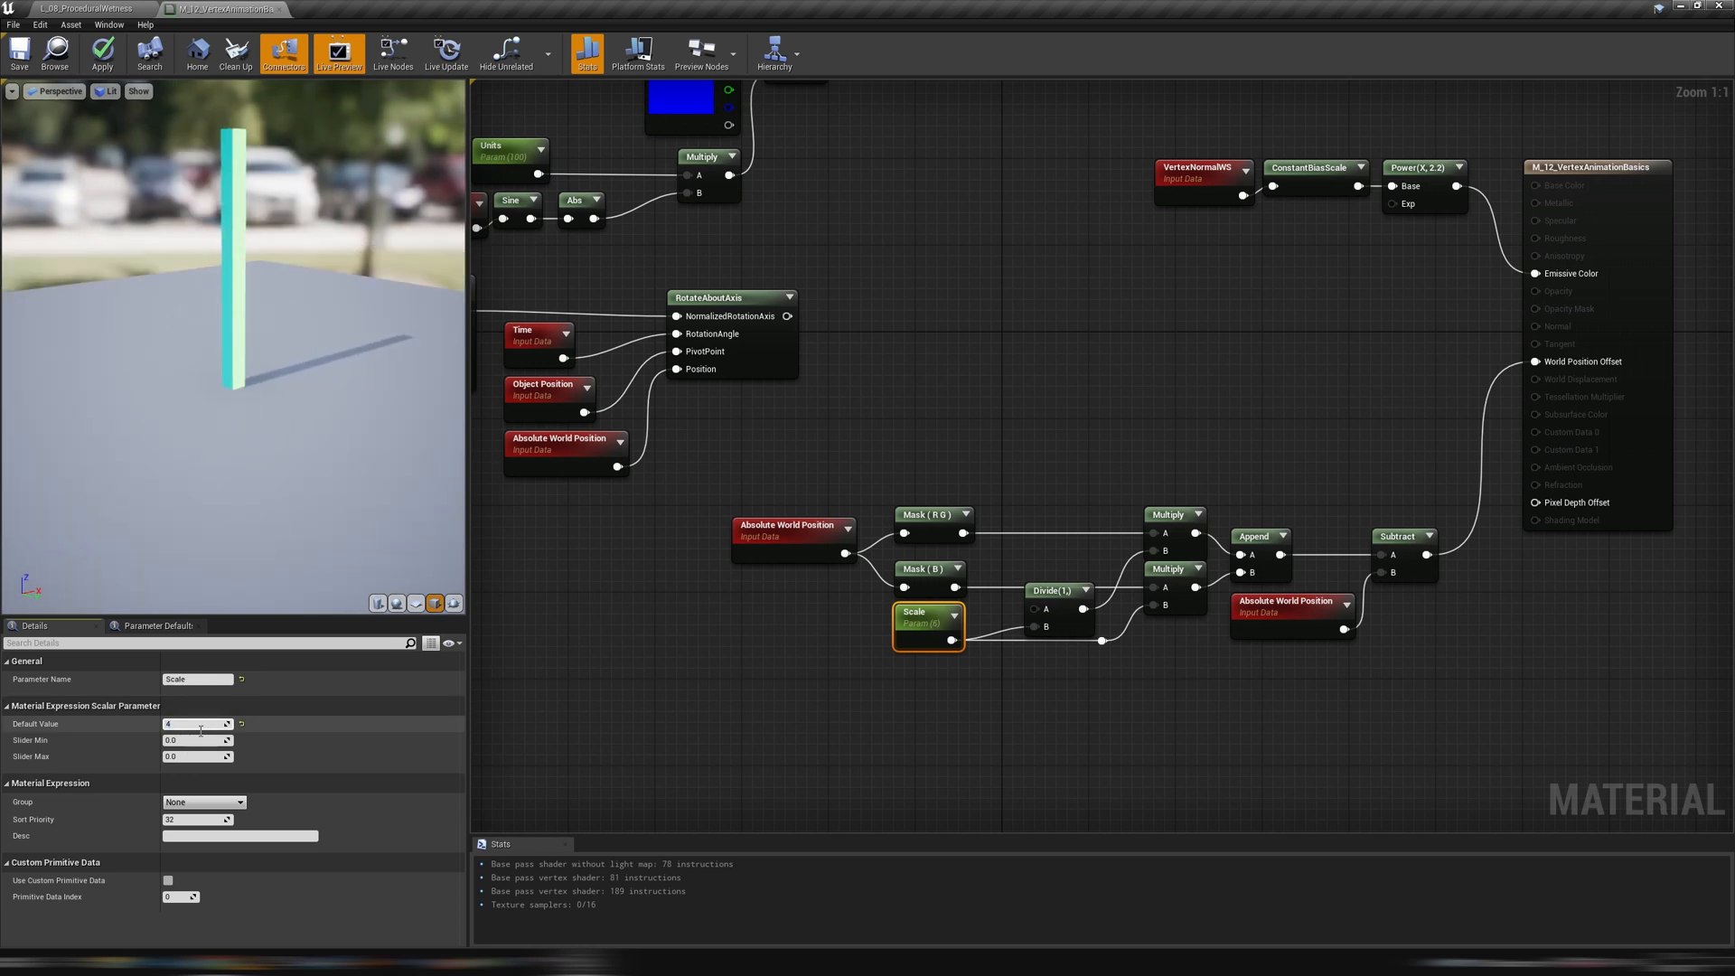
pyautogui.write('0.25')
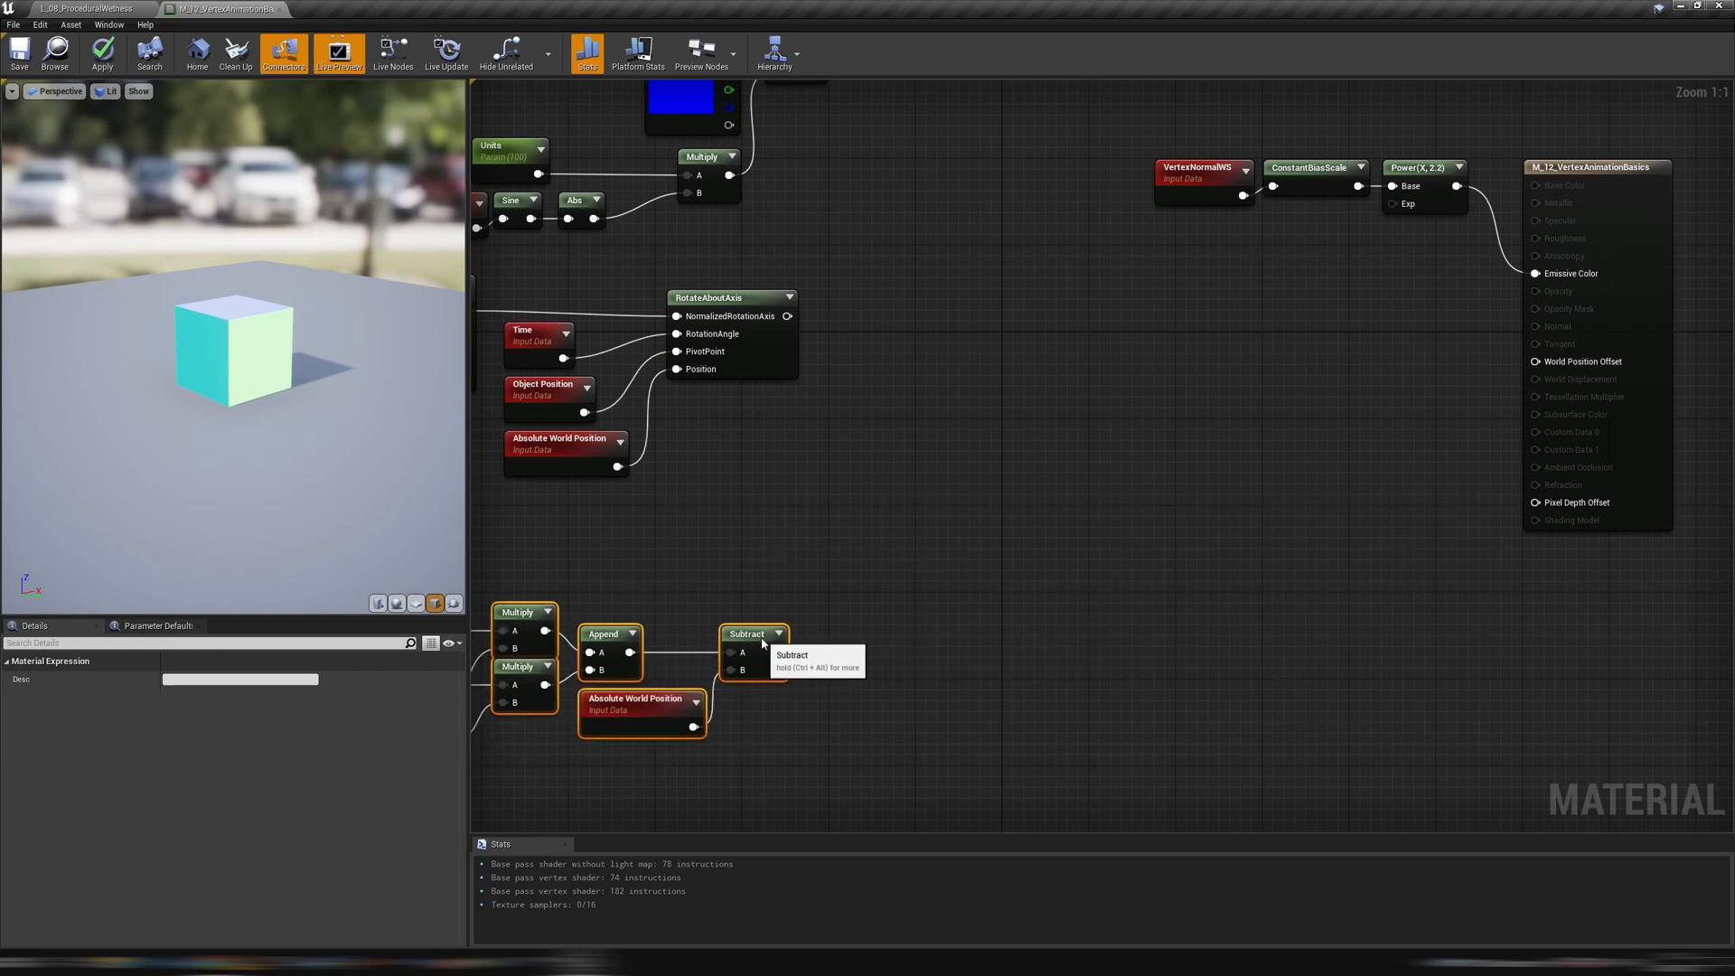
# Select the deformation nodes and wrap them in a Volume Preserving Deformation comment
pyautogui.click(1140, 580)
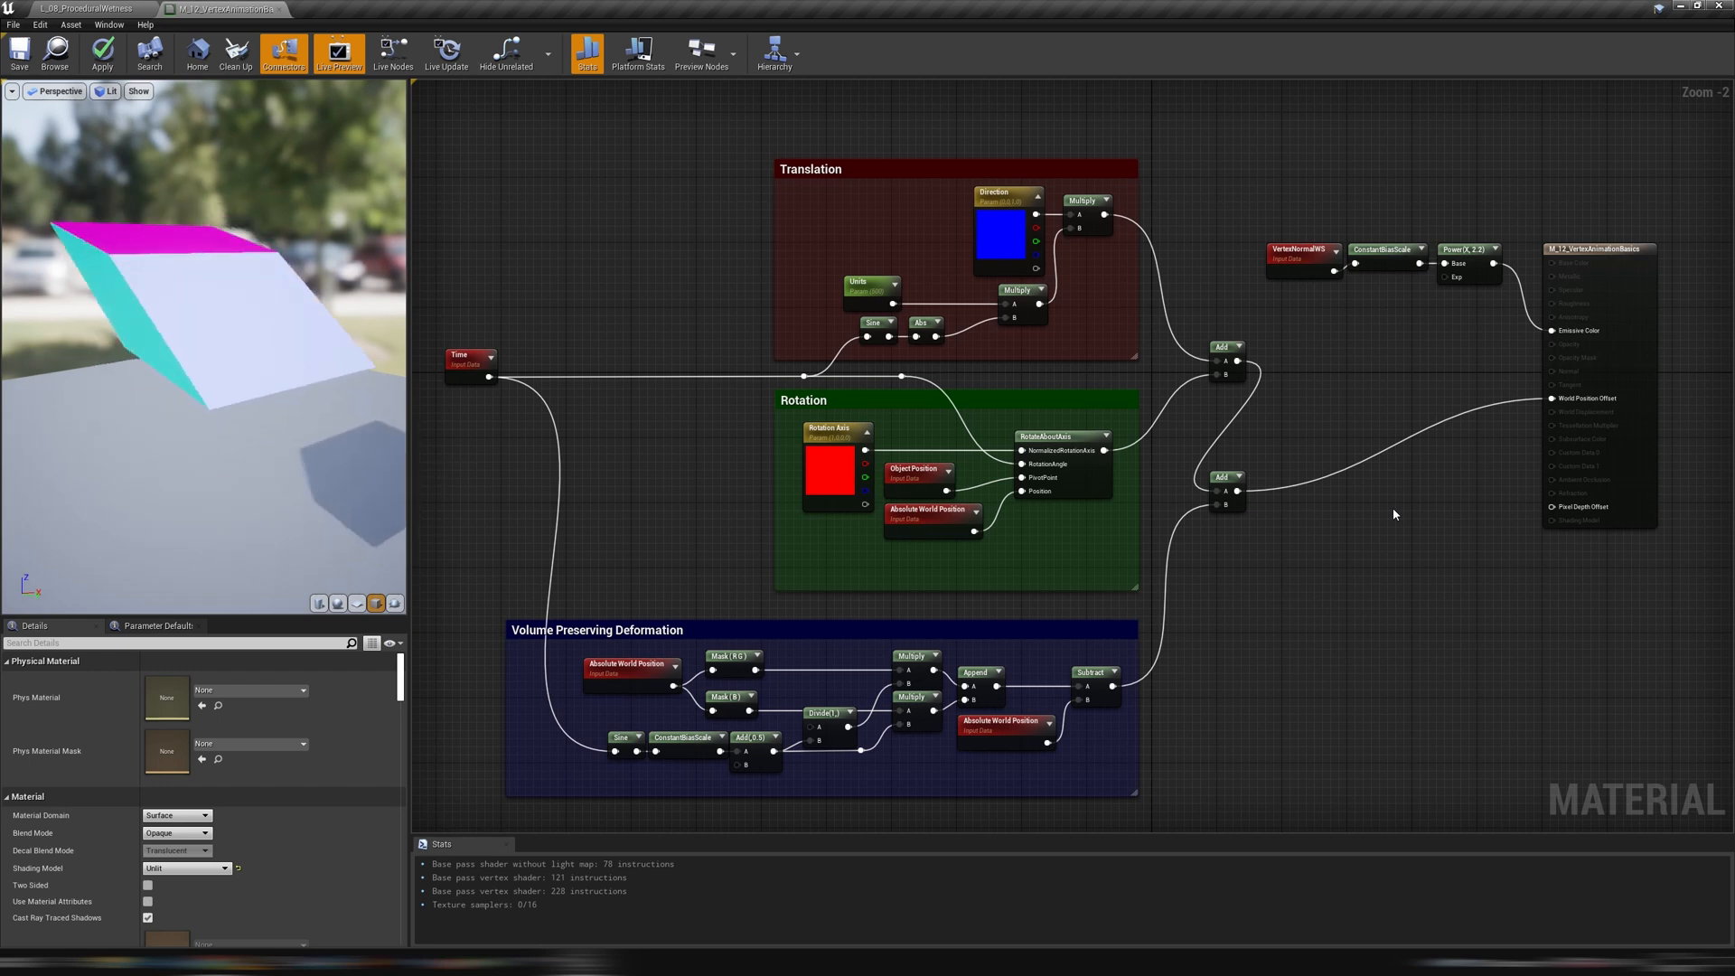
pyautogui.moveTo(1102, 660)
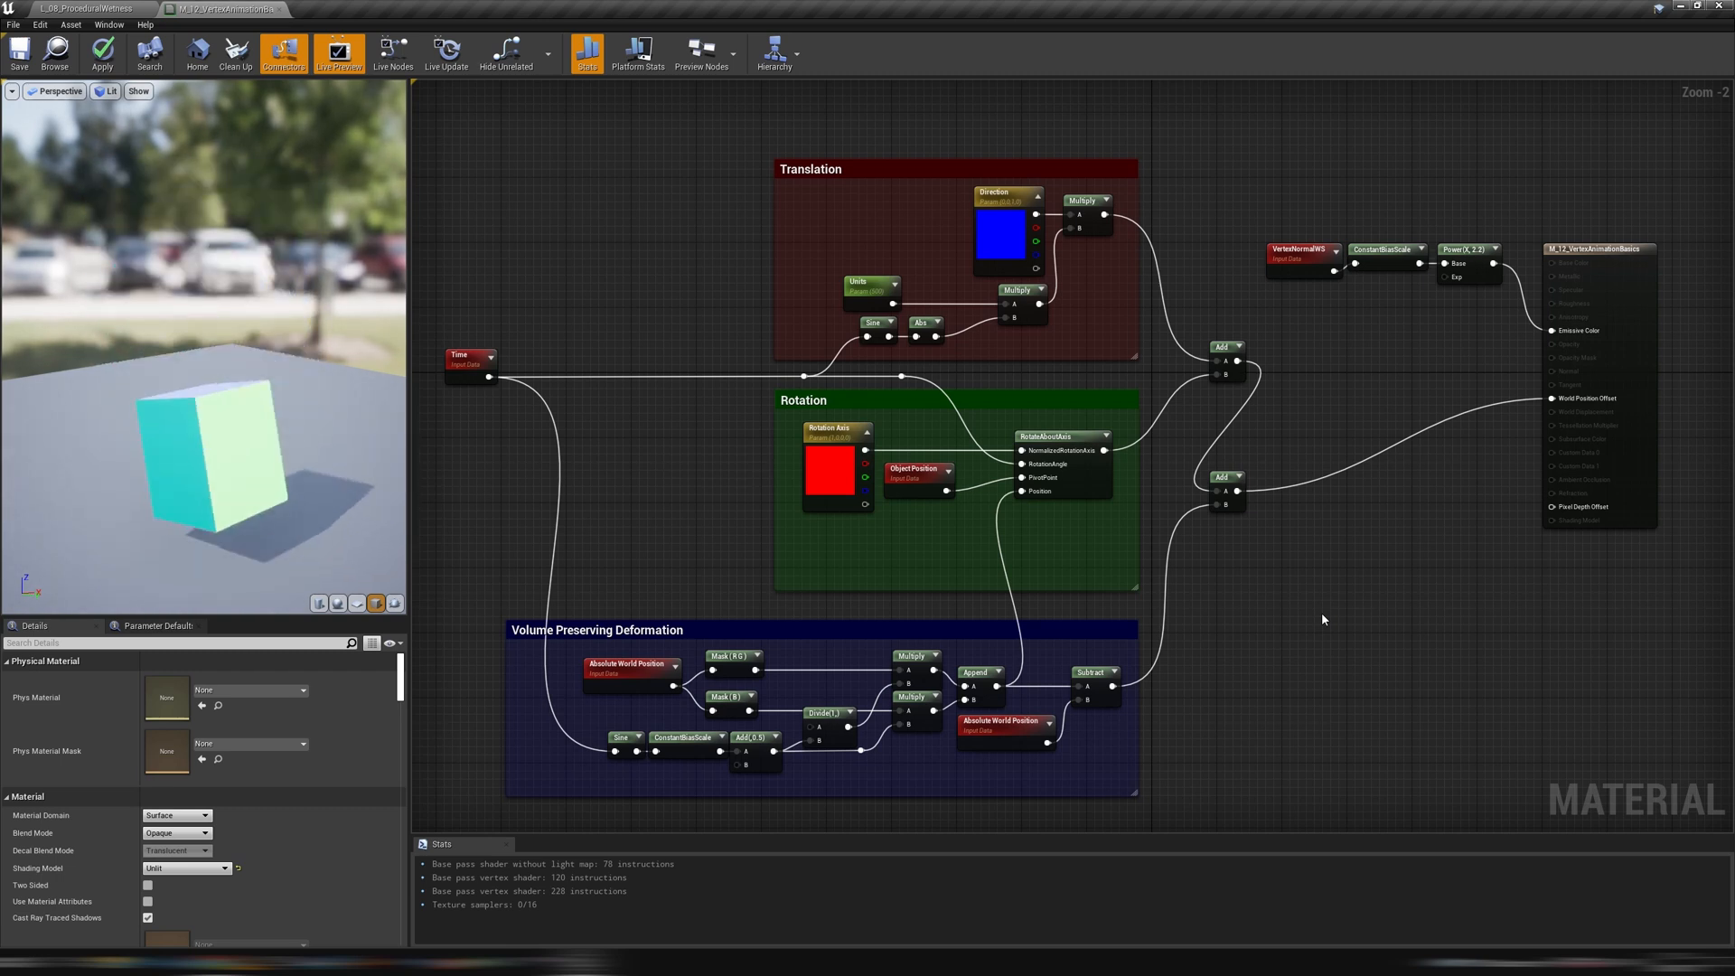
pyautogui.moveTo(1235, 497)
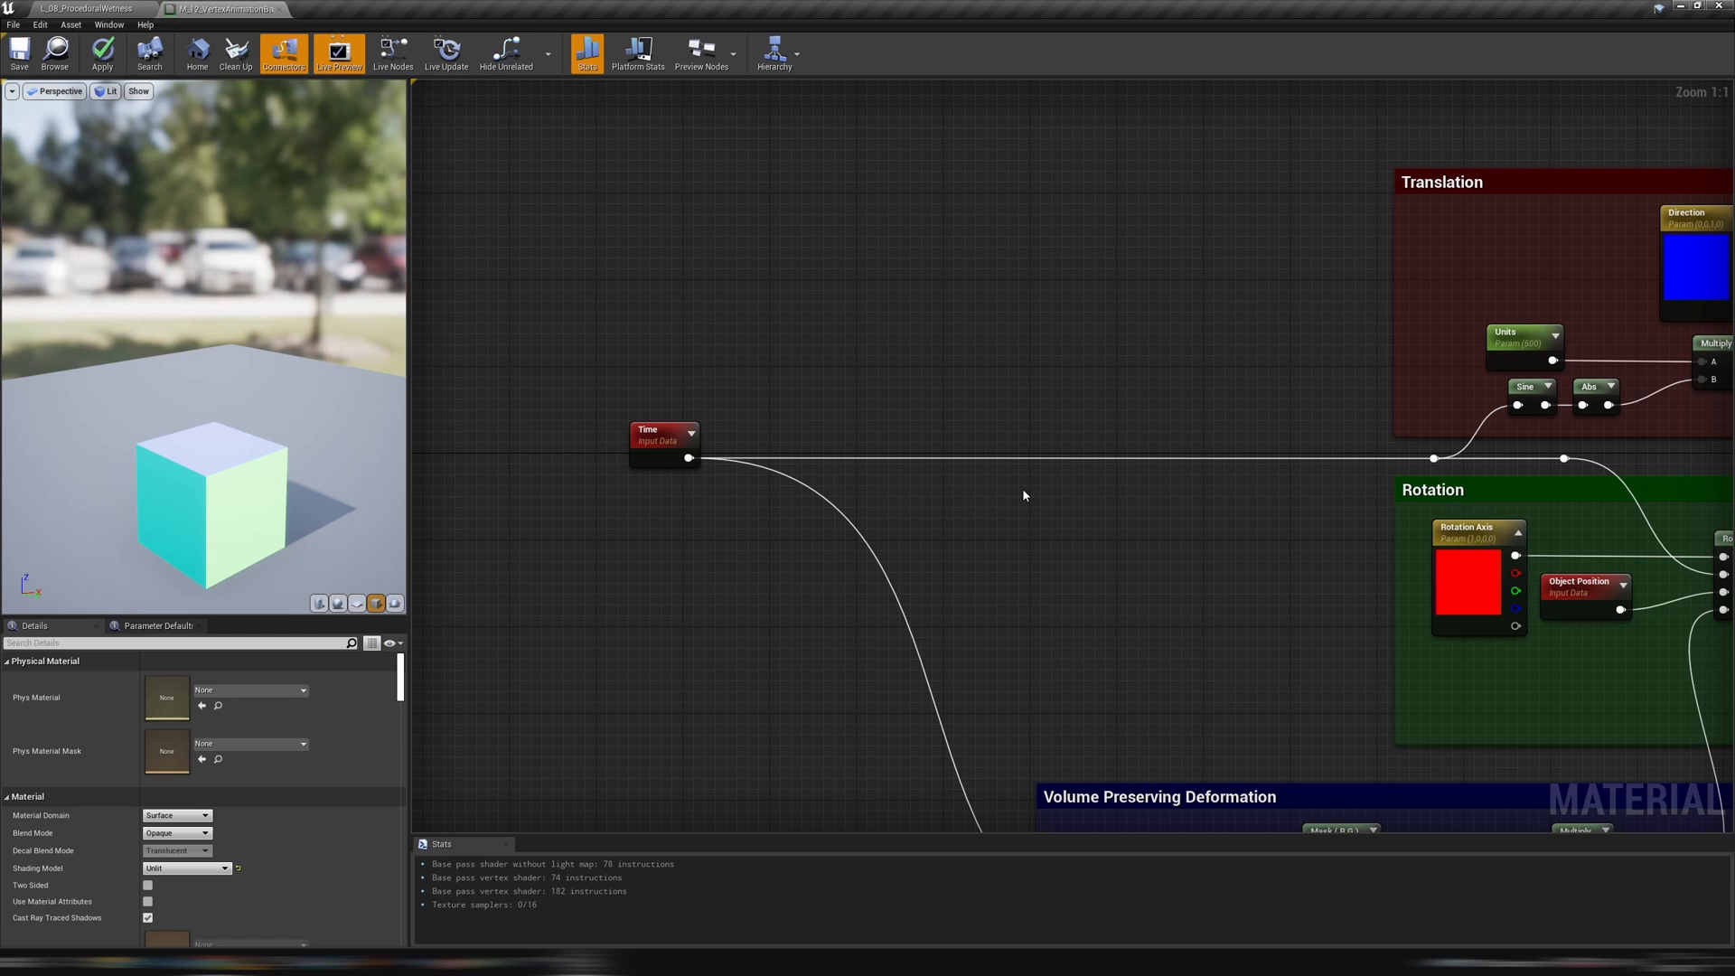
pyautogui.moveTo(689, 457)
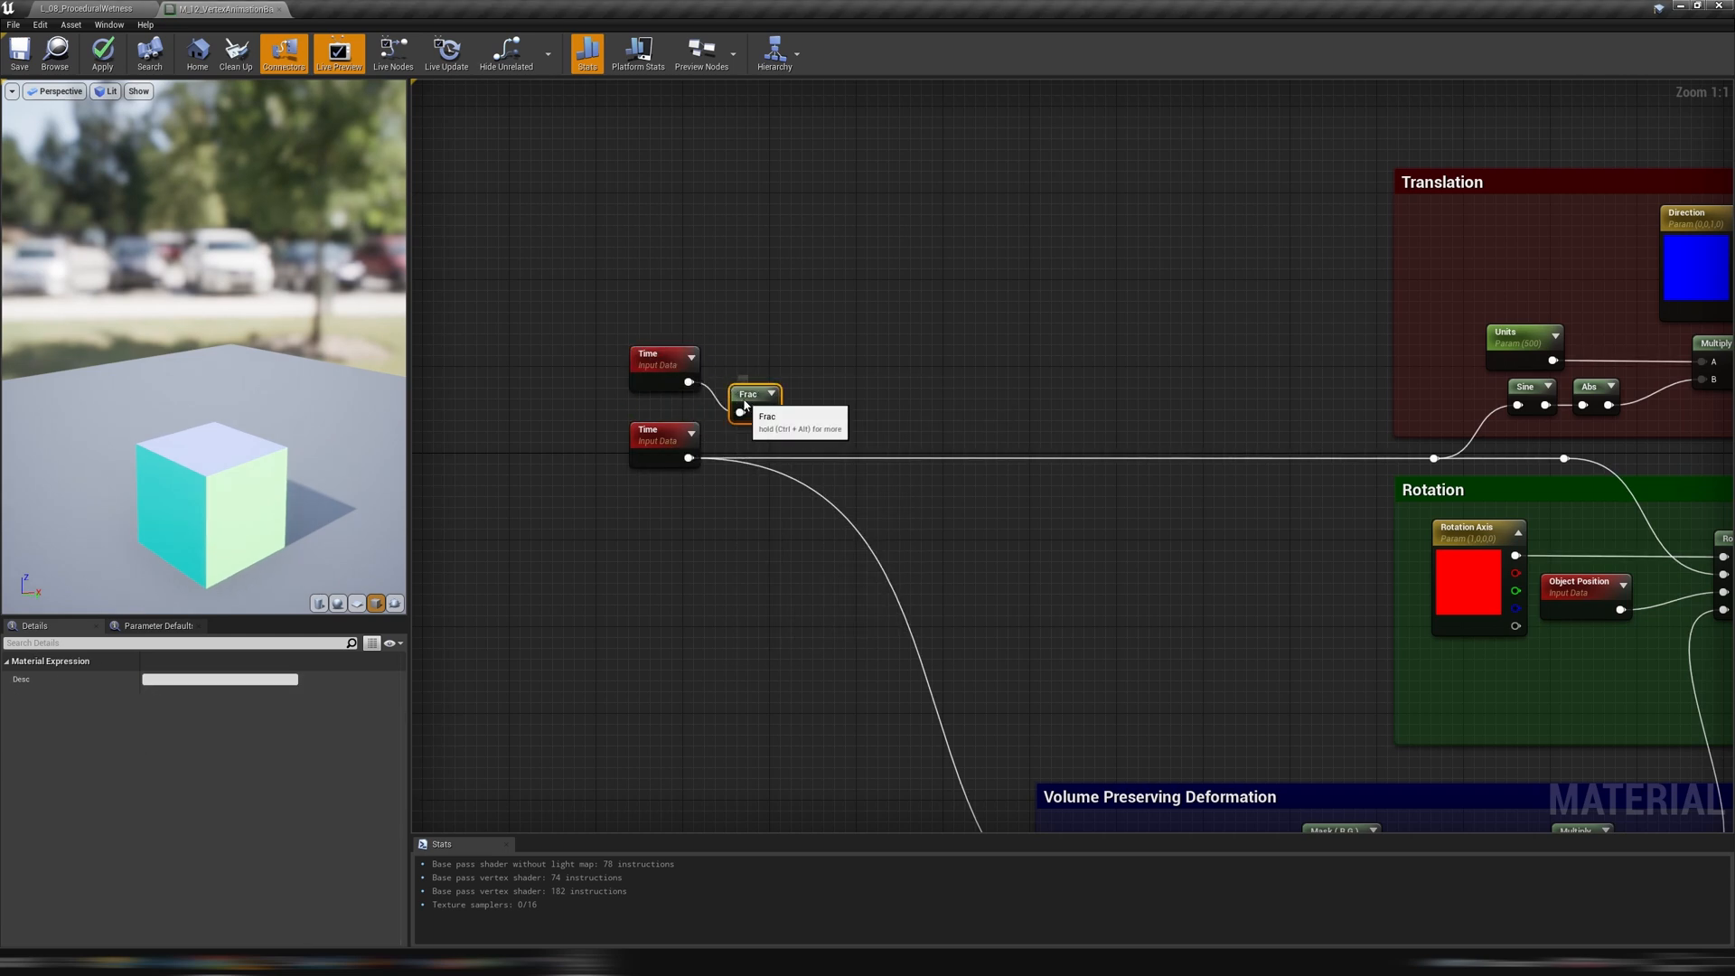
# Connect a new Time node into a Frac node to start the looping timeline
pyautogui.click(748, 394)
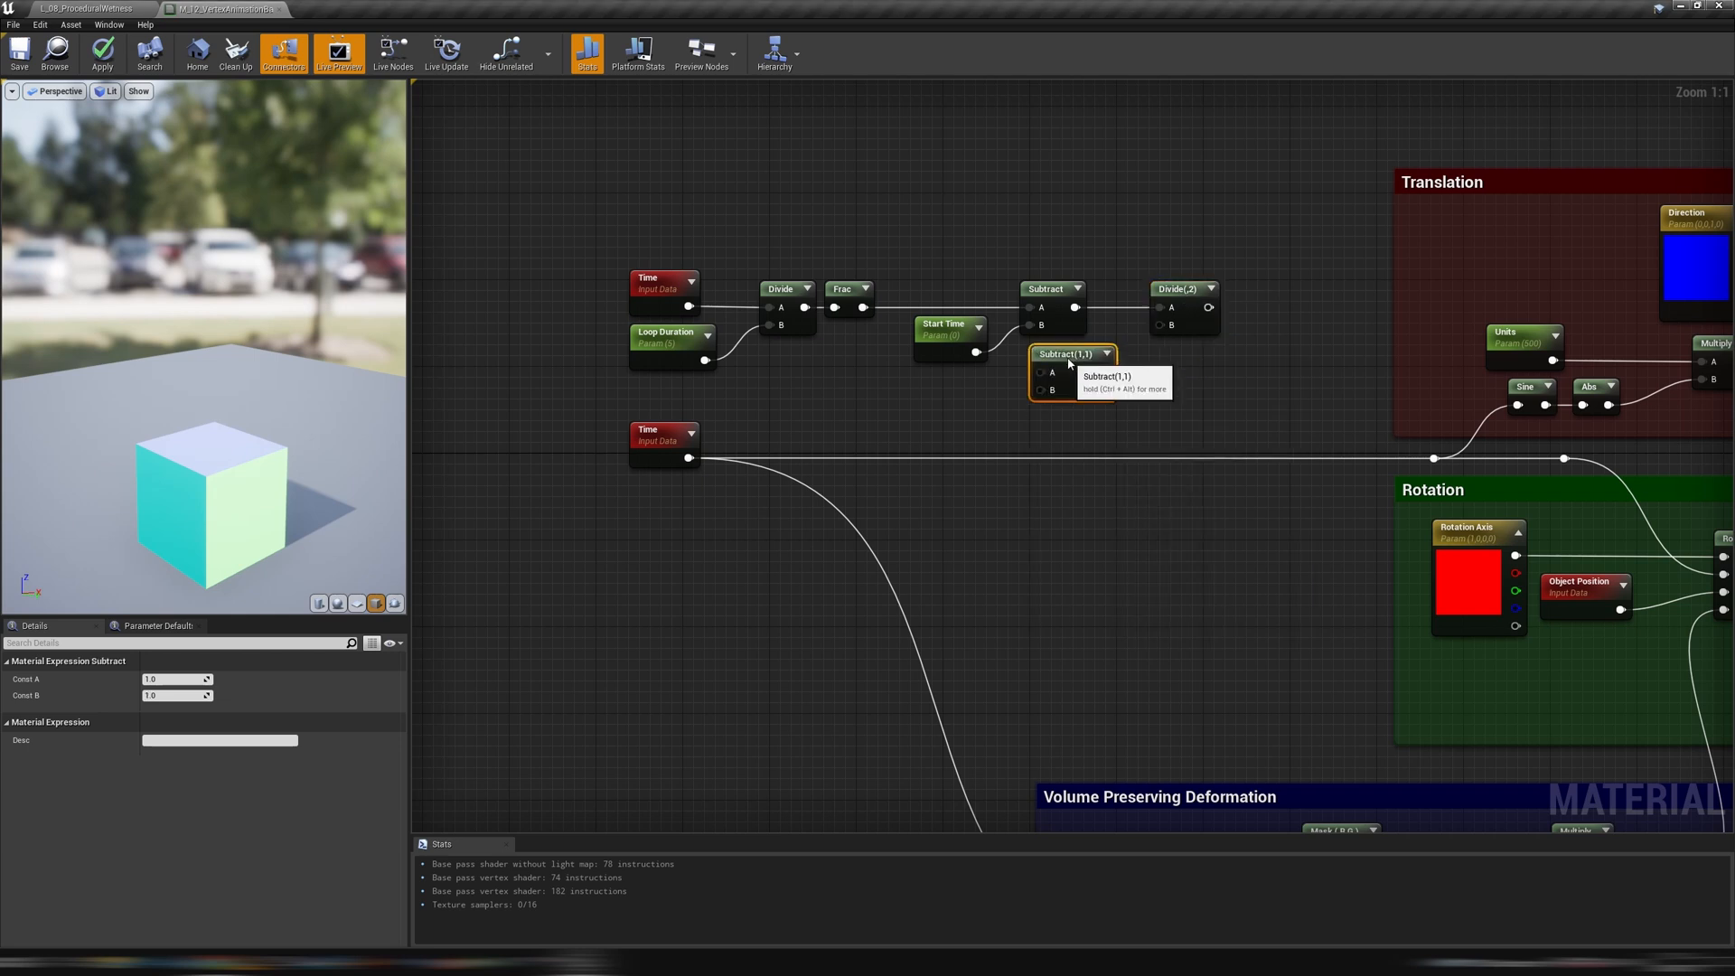
# Add the End Time parameter to the End-minus-Start subtraction and set Start Time and End Time defaults
pyautogui.click(954, 392)
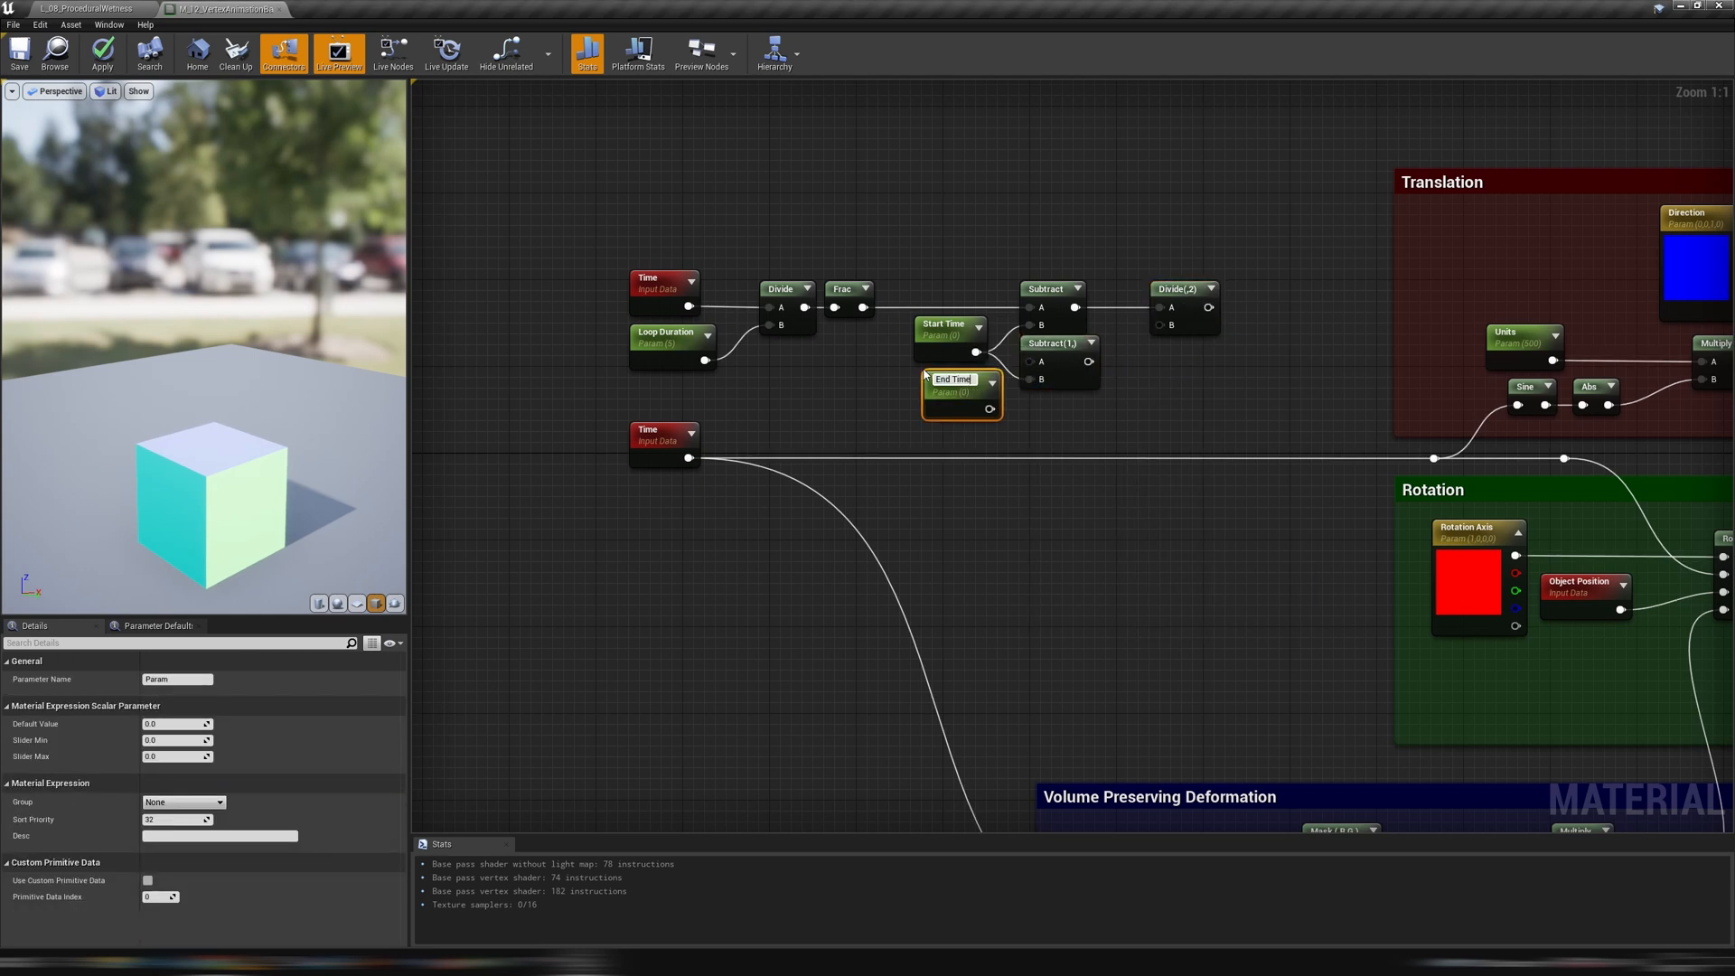
pyautogui.click(946, 382)
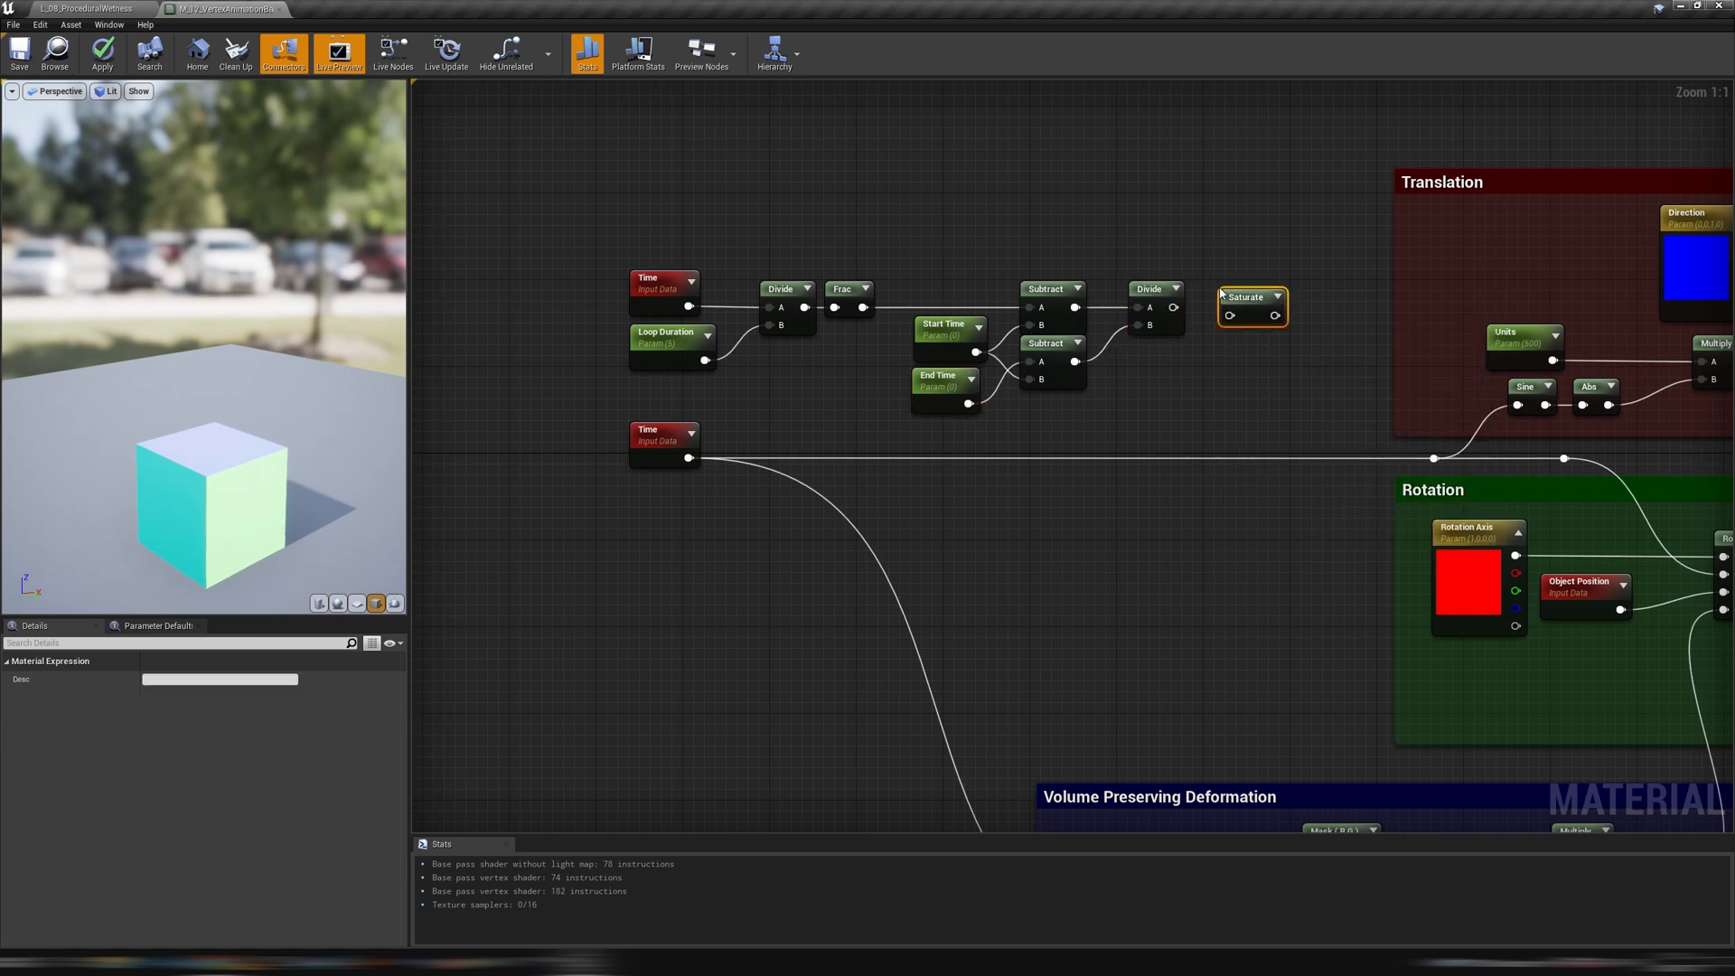
pyautogui.click(943, 381)
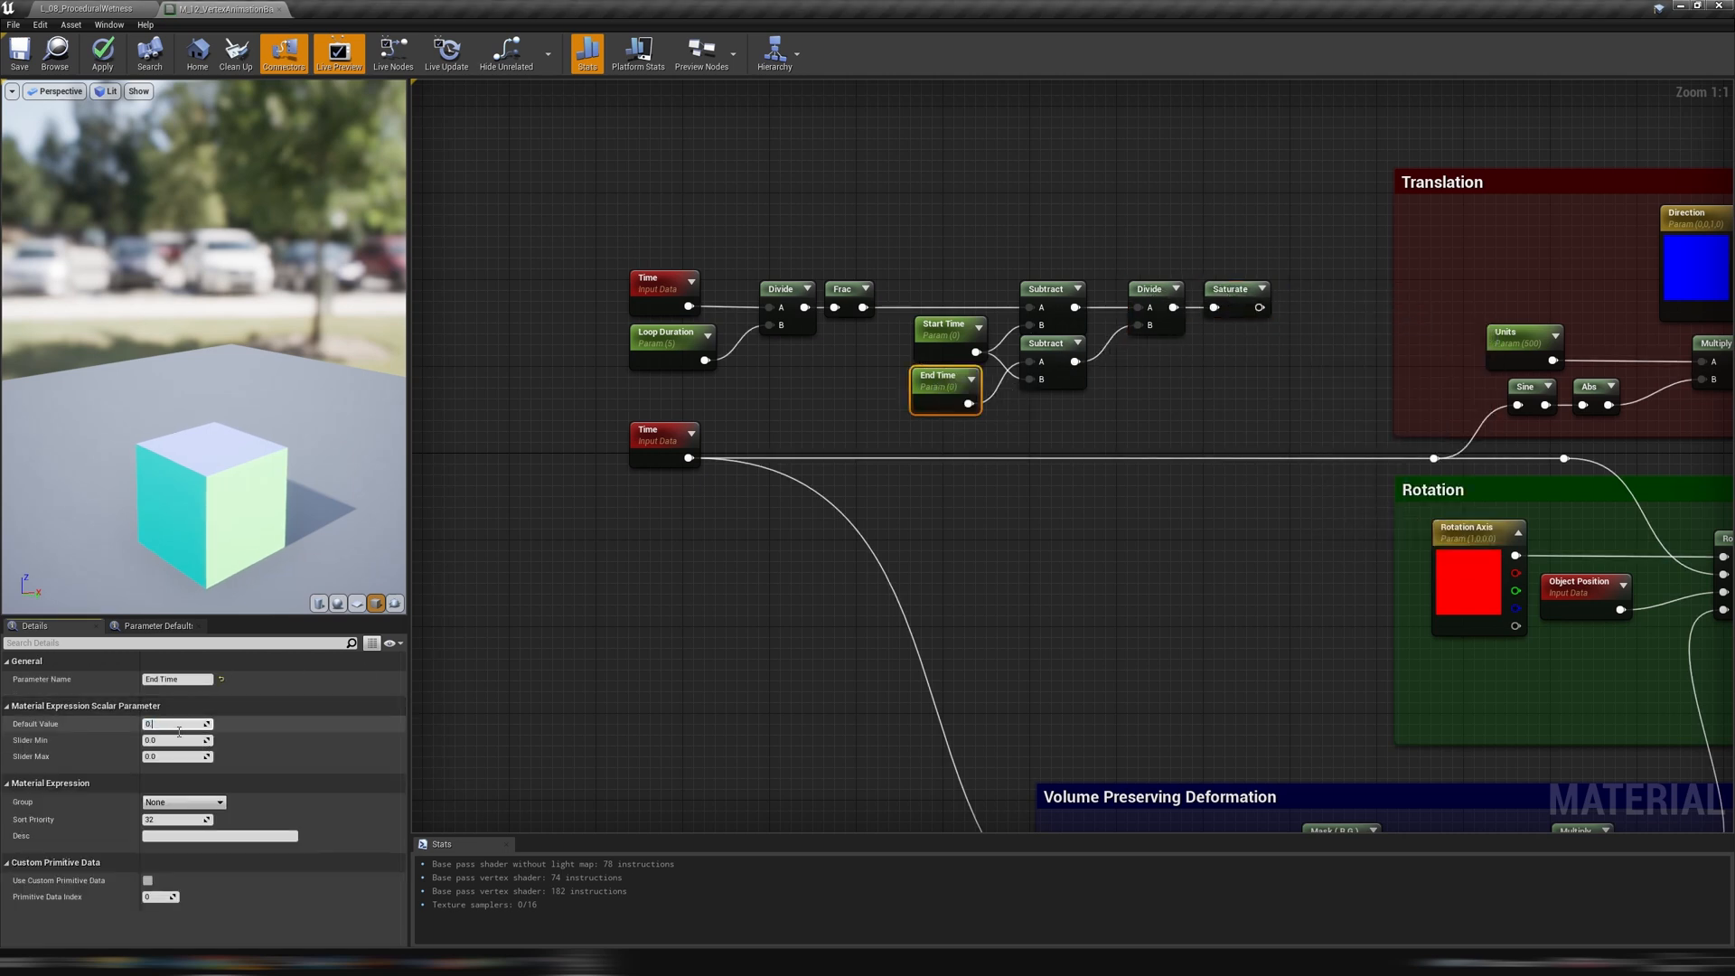
pyautogui.click(944, 329)
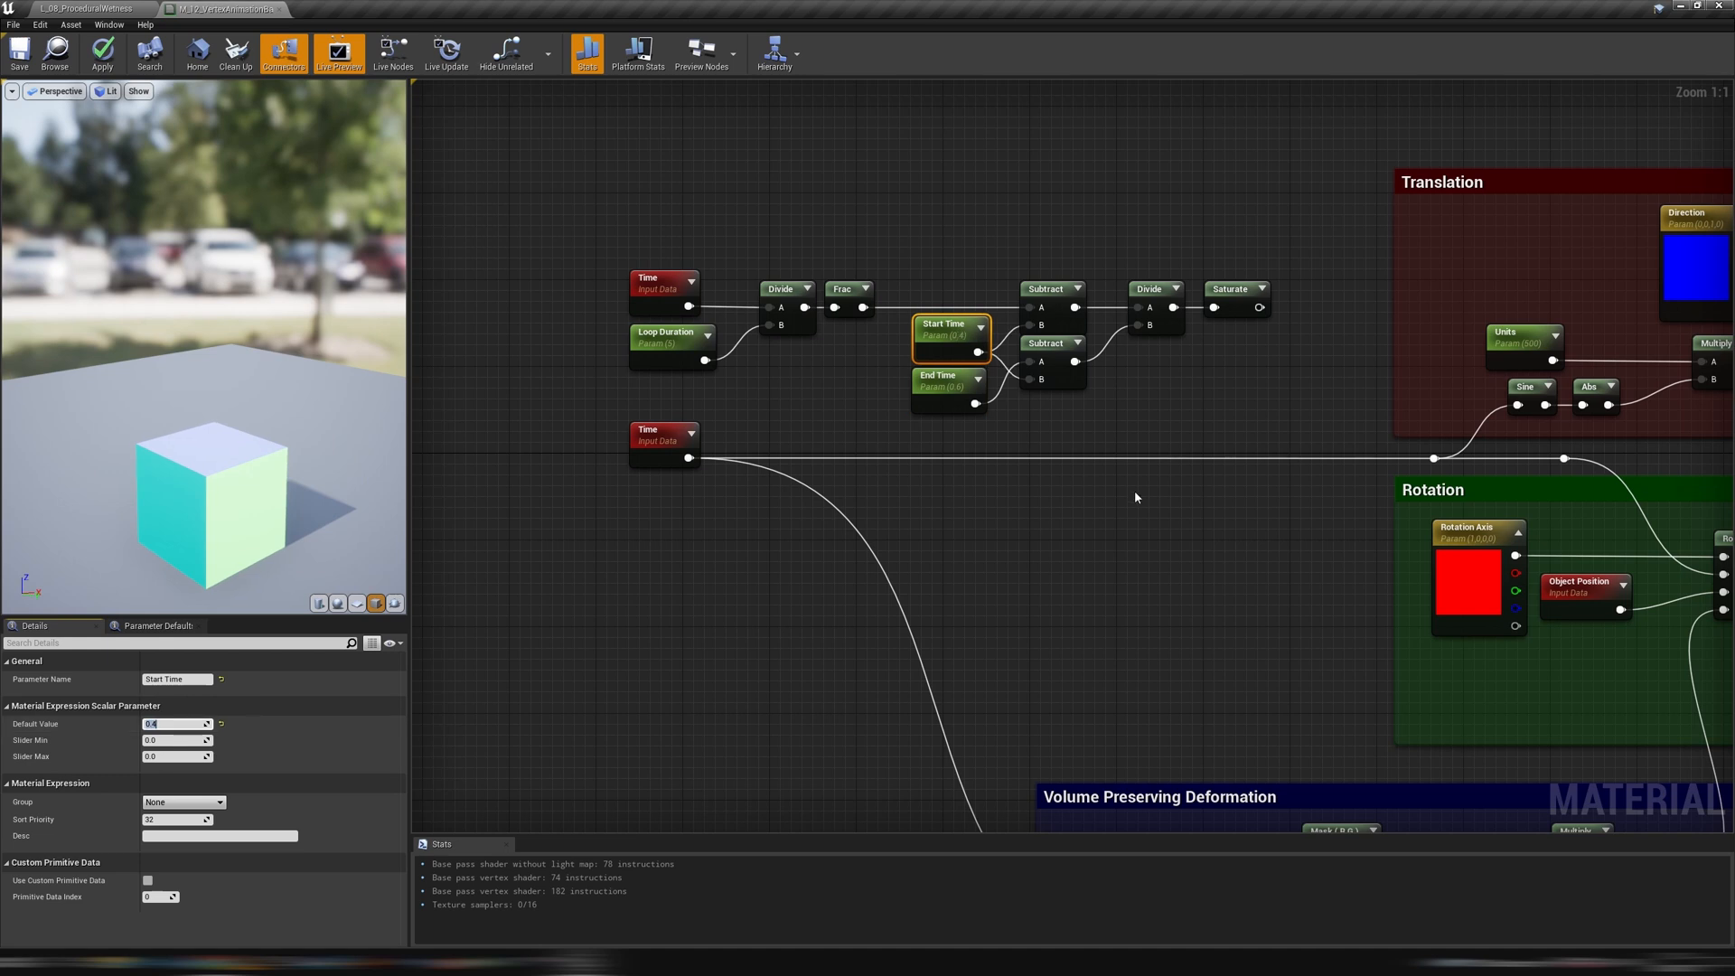
pyautogui.click(1236, 290)
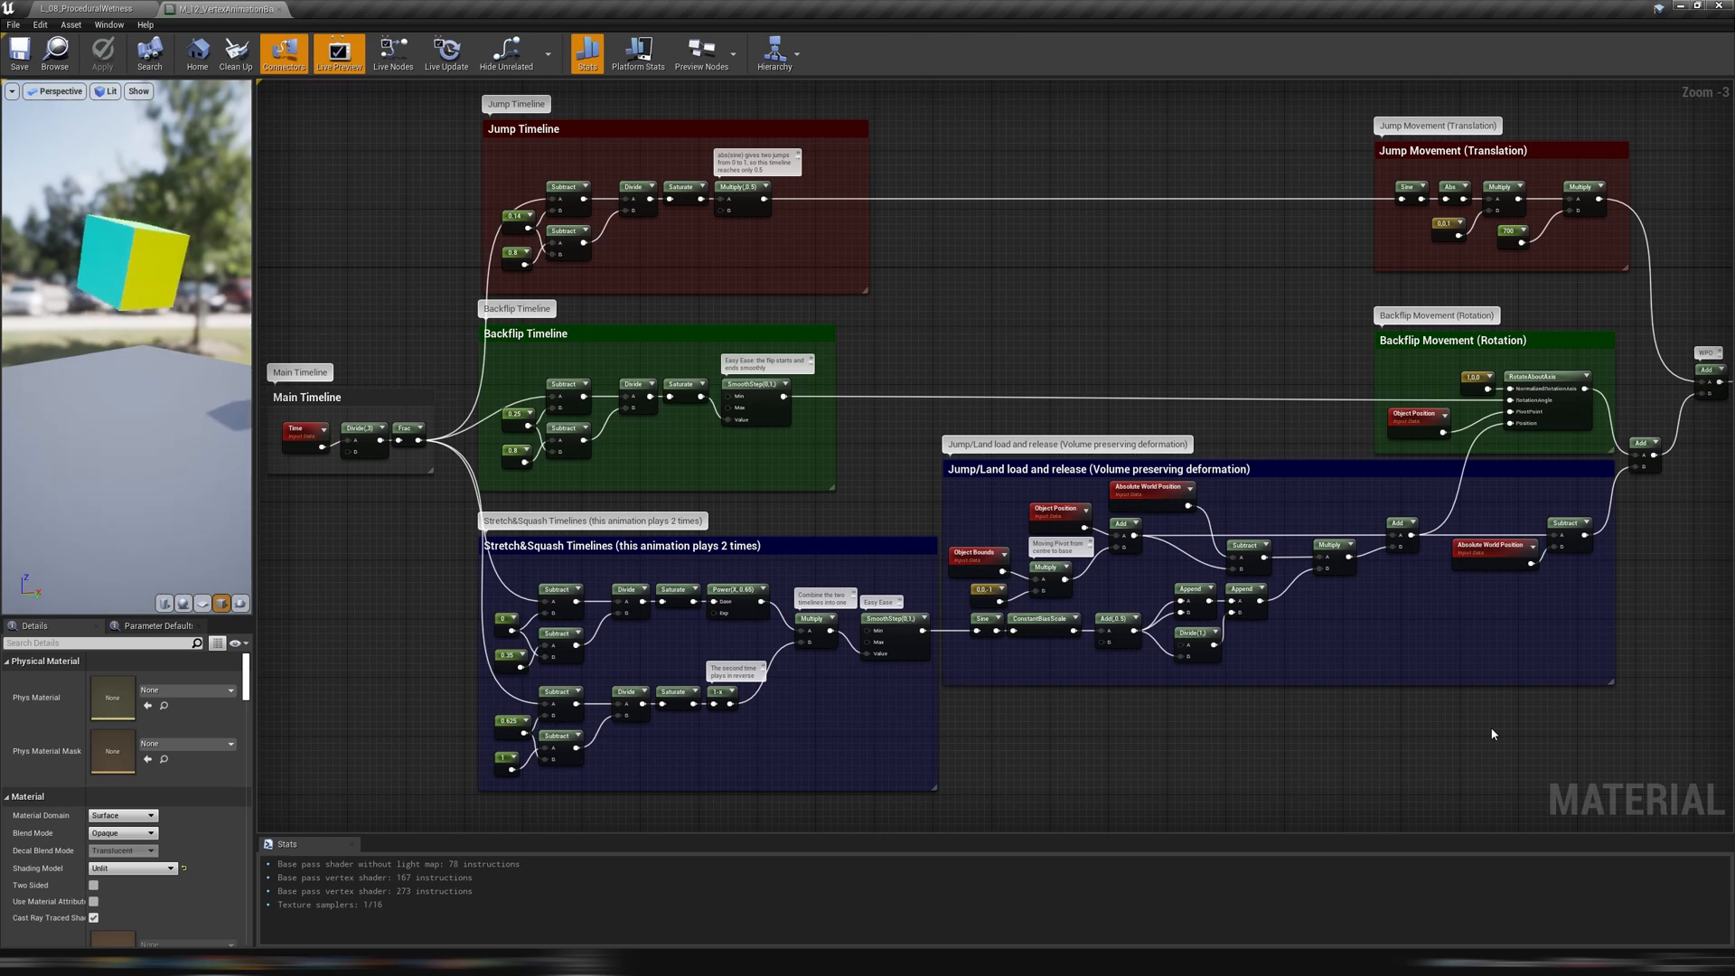
# Switch to the level editor to watch the cube jump and backflip in the viewport
pyautogui.click(89, 9)
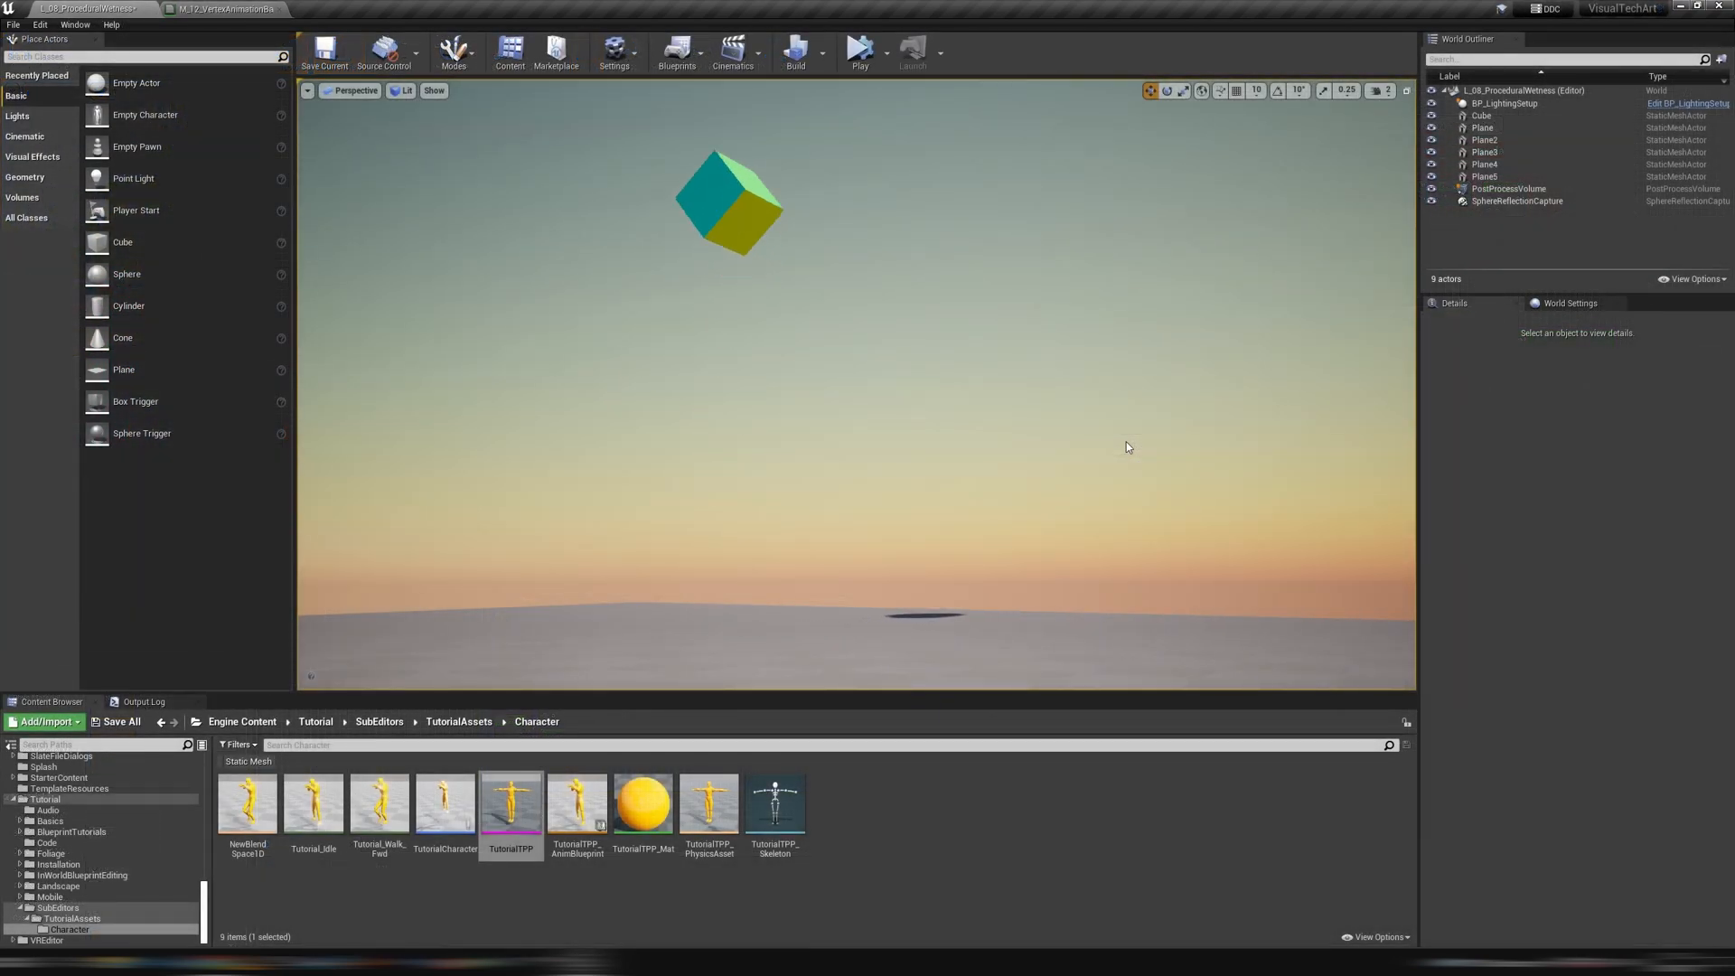